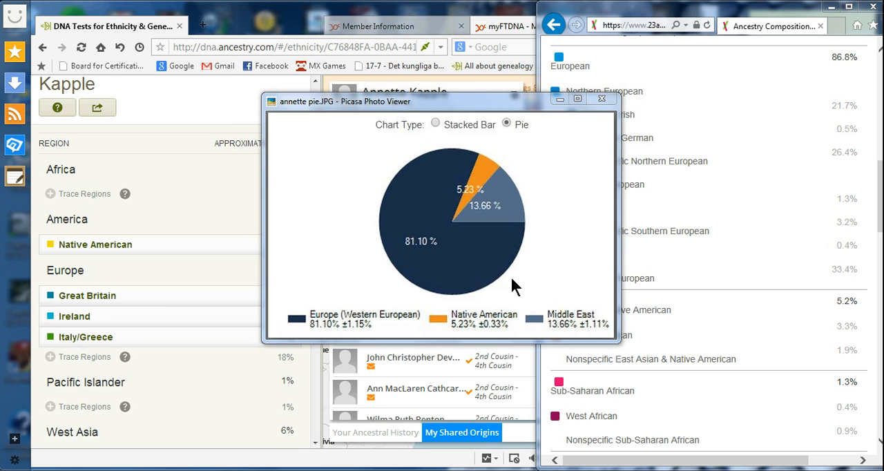
mouse_move(514, 278)
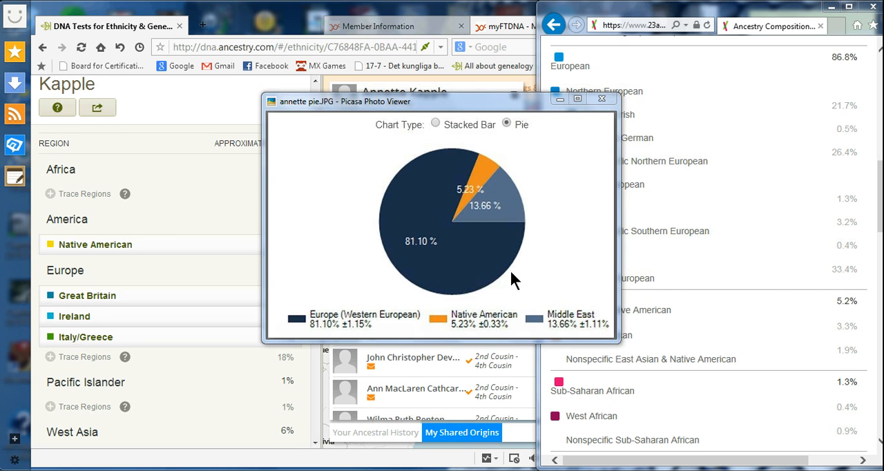
mouse_move(509, 240)
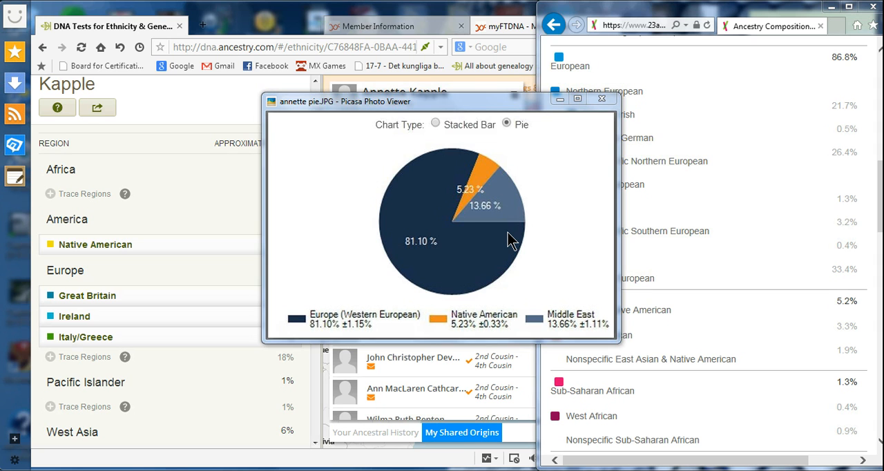
mouse_move(456, 254)
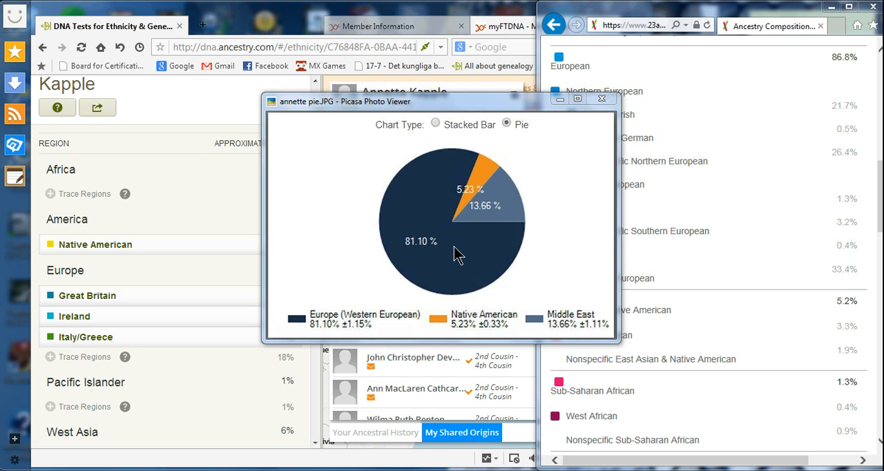
mouse_move(468, 254)
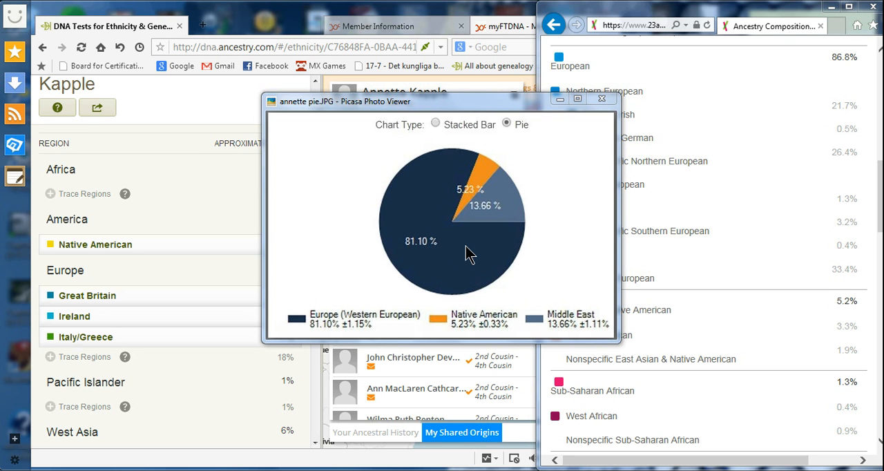
mouse_move(560, 324)
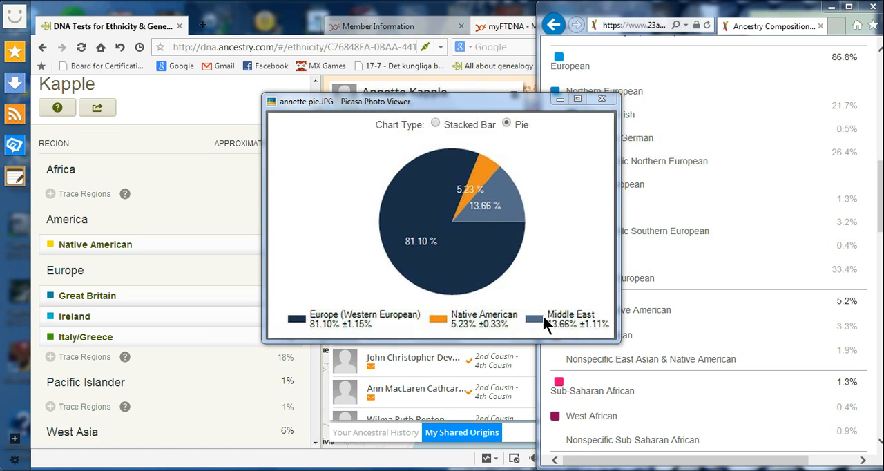
mouse_move(569, 334)
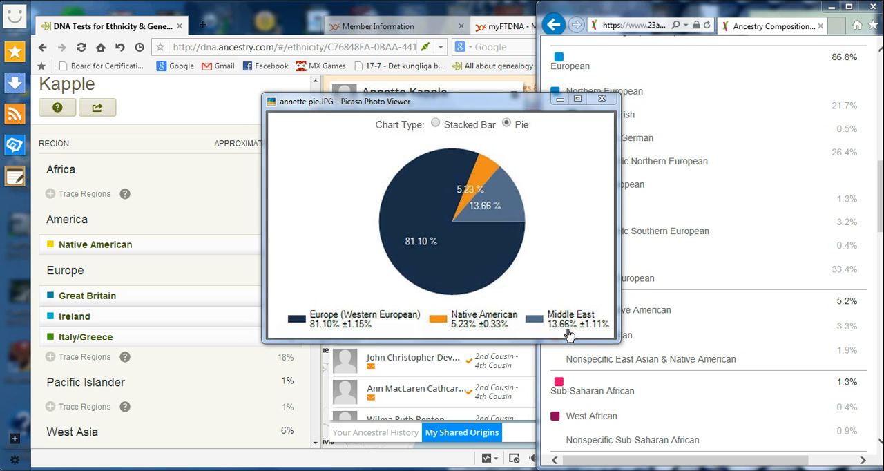
mouse_move(597, 333)
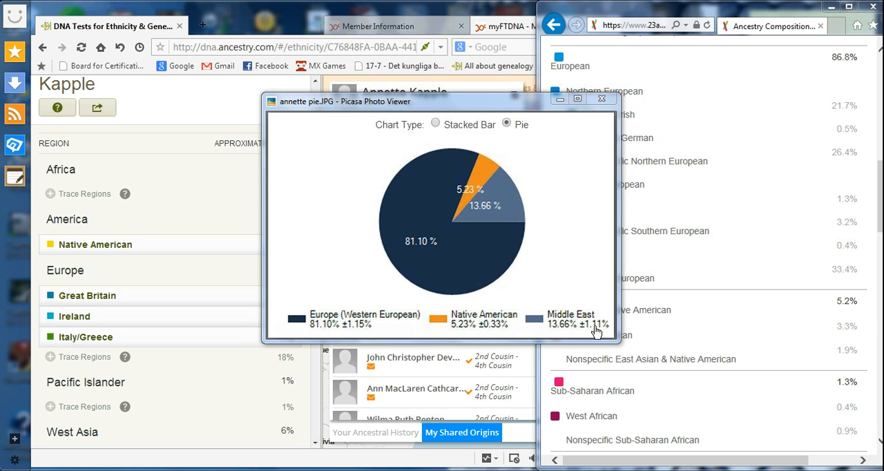
mouse_move(598, 335)
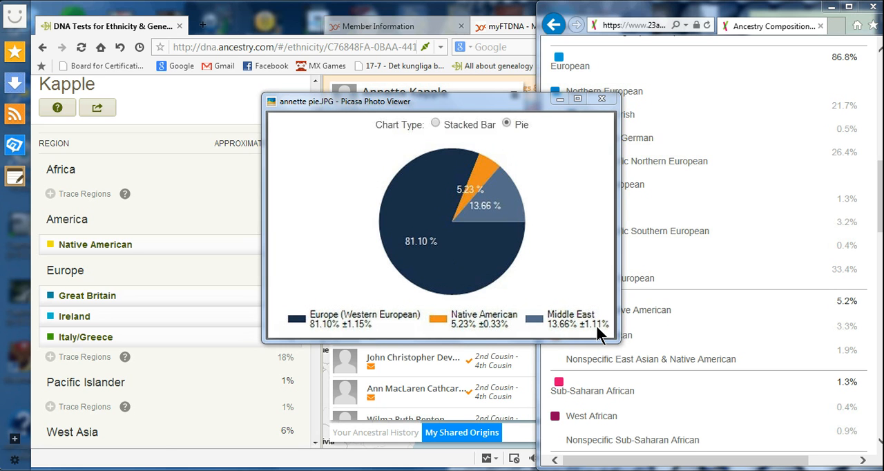
mouse_move(585, 301)
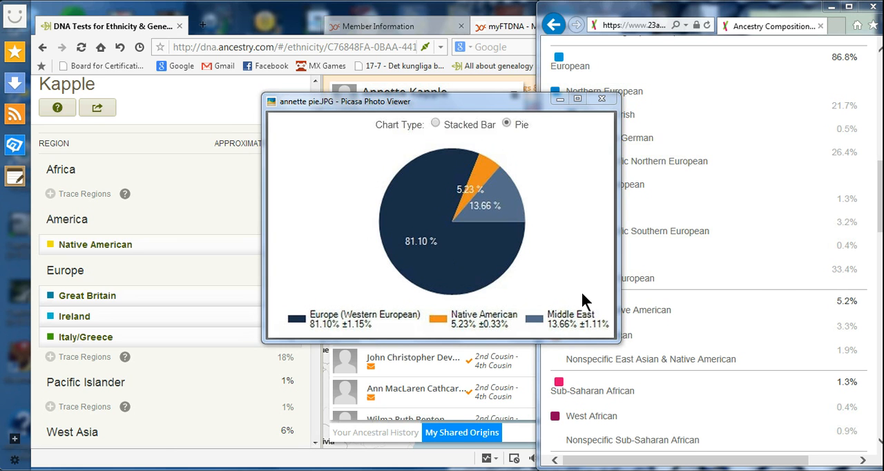
mouse_move(468, 333)
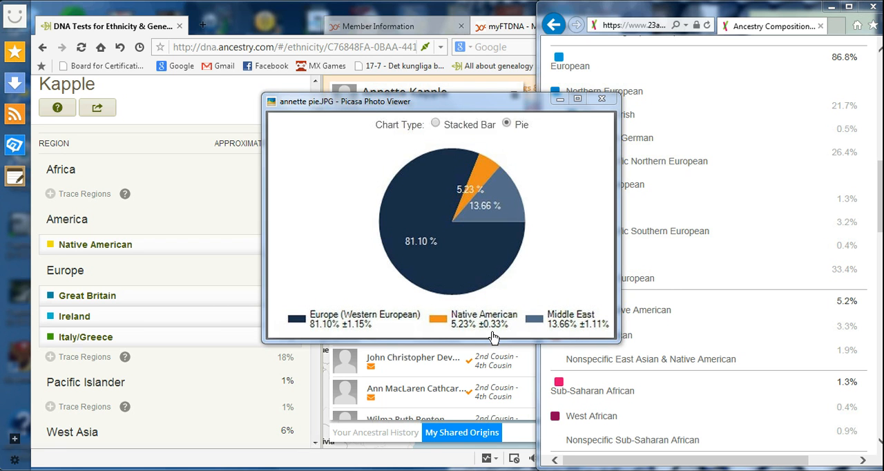
mouse_move(449, 261)
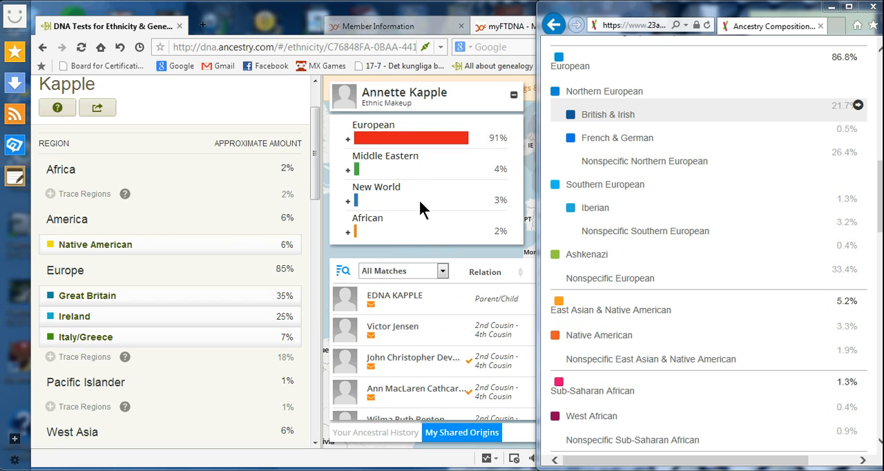
mouse_move(421, 207)
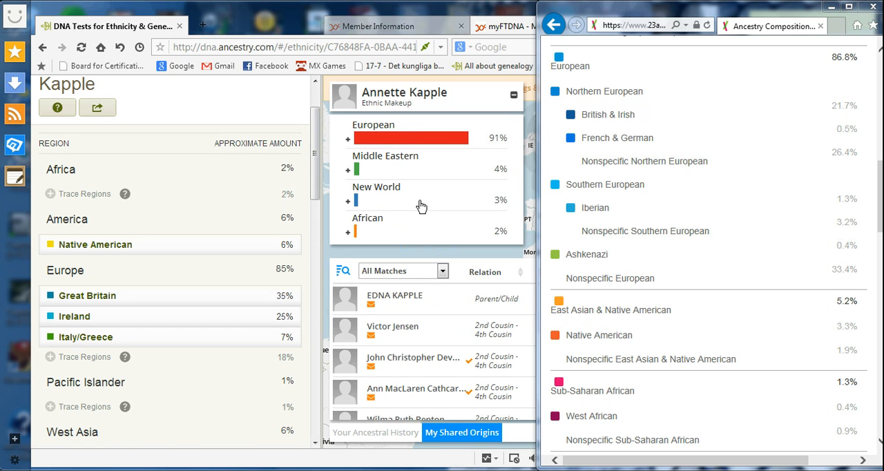
mouse_move(417, 237)
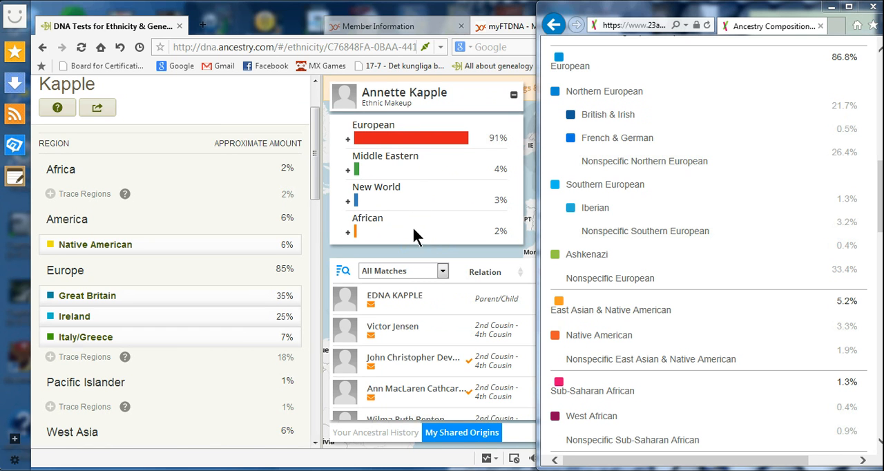
mouse_move(406, 166)
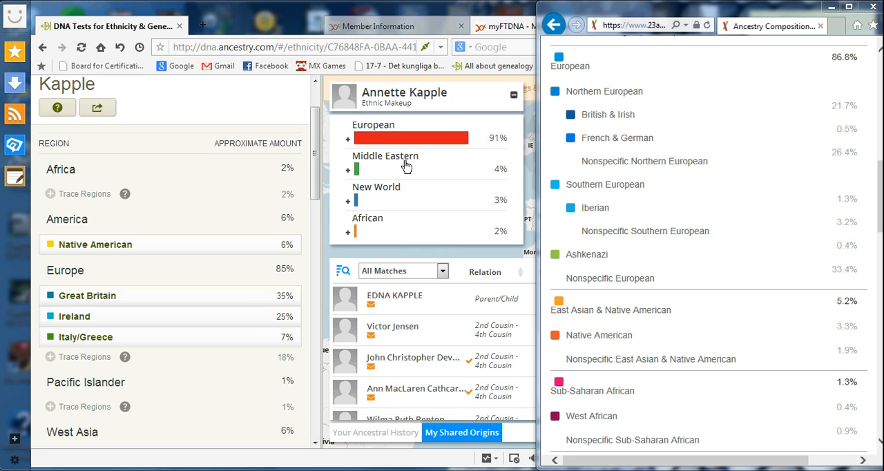
mouse_move(408, 172)
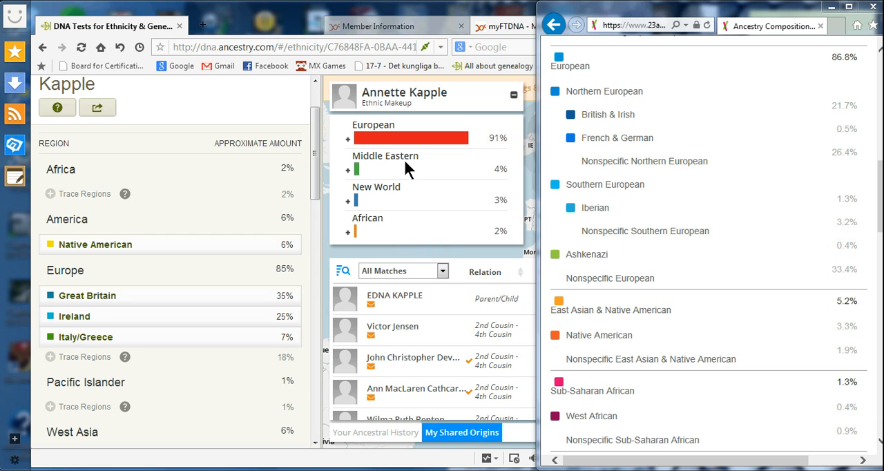
mouse_move(403, 223)
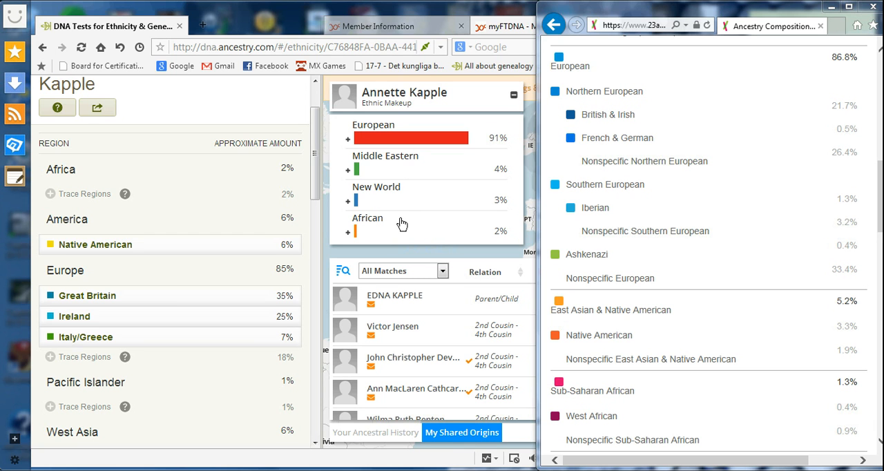
mouse_move(400, 232)
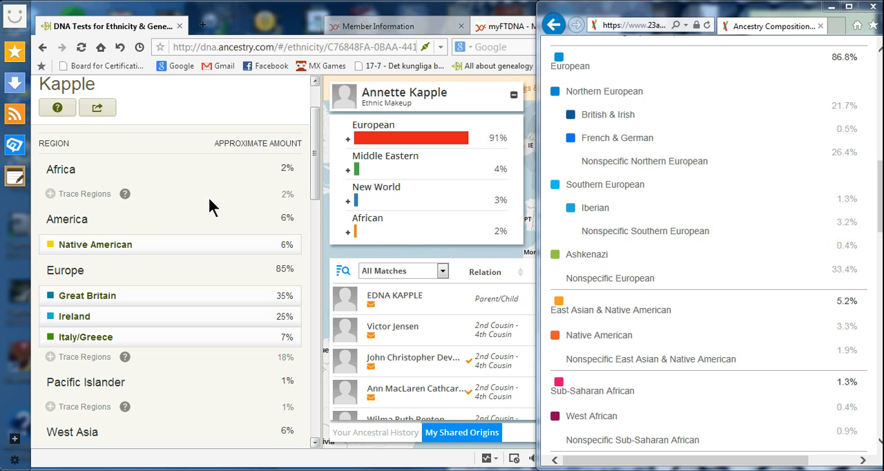
mouse_move(141, 216)
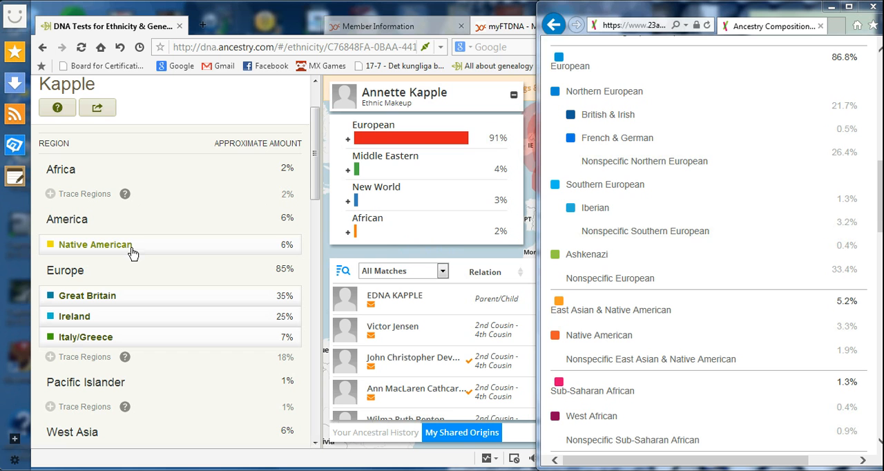
mouse_move(163, 251)
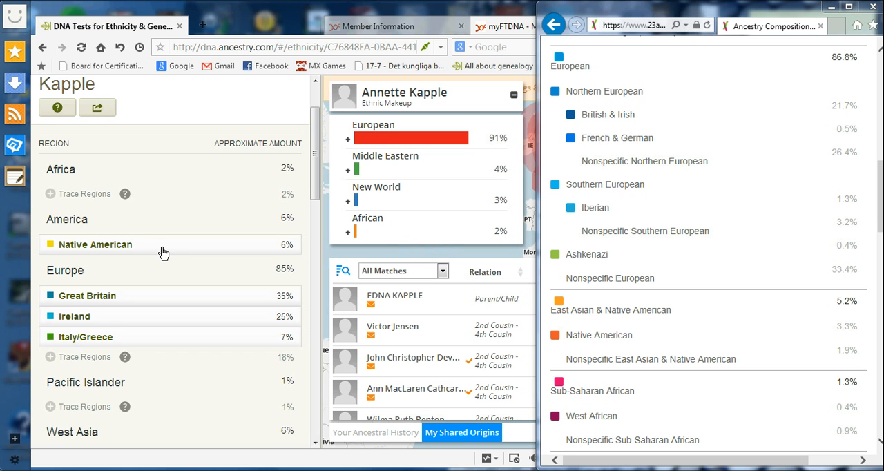
mouse_move(246, 250)
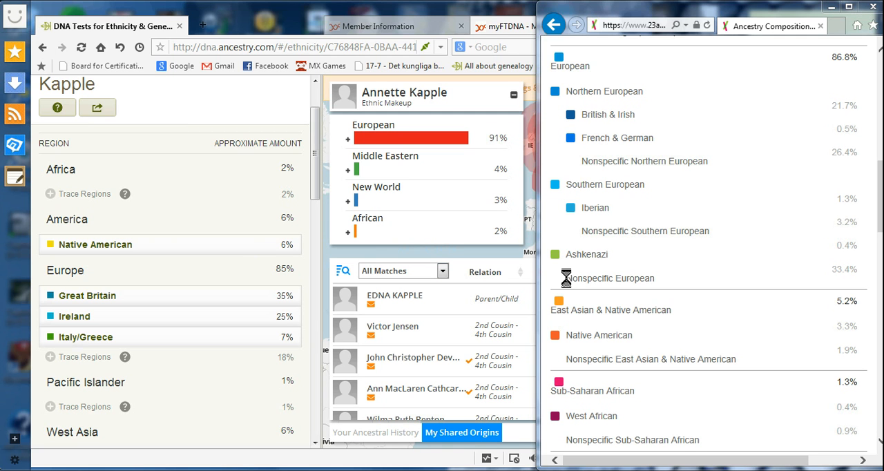
mouse_move(696, 348)
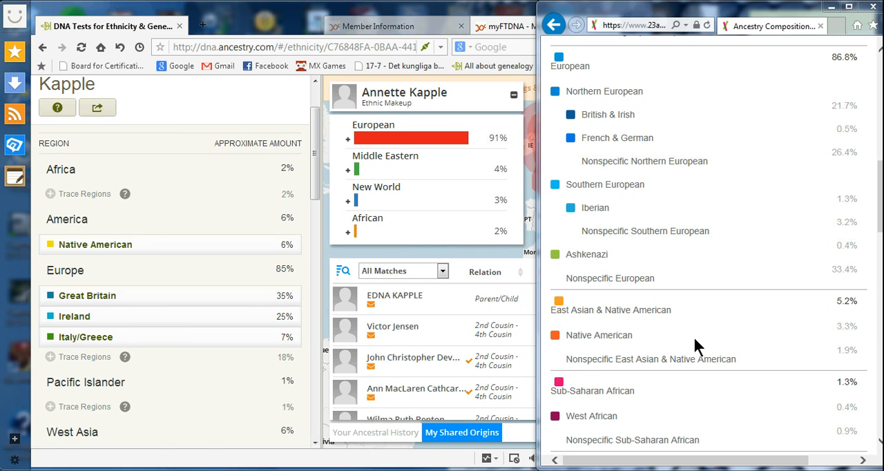
mouse_move(829, 348)
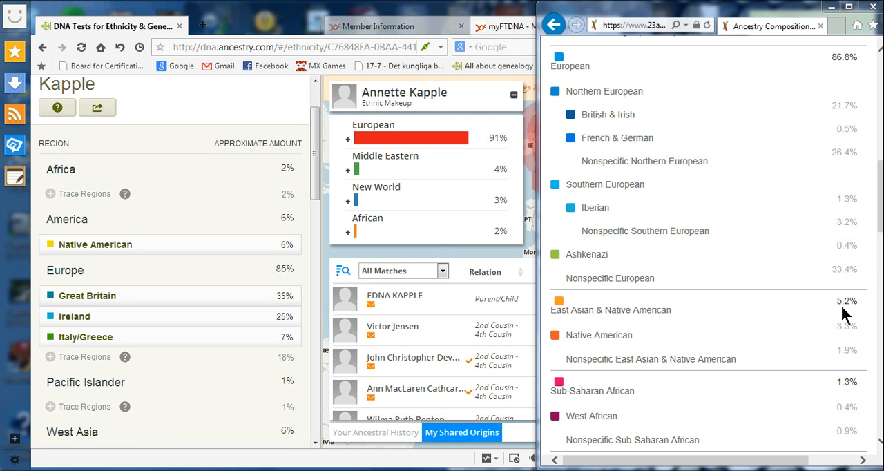
mouse_move(843, 312)
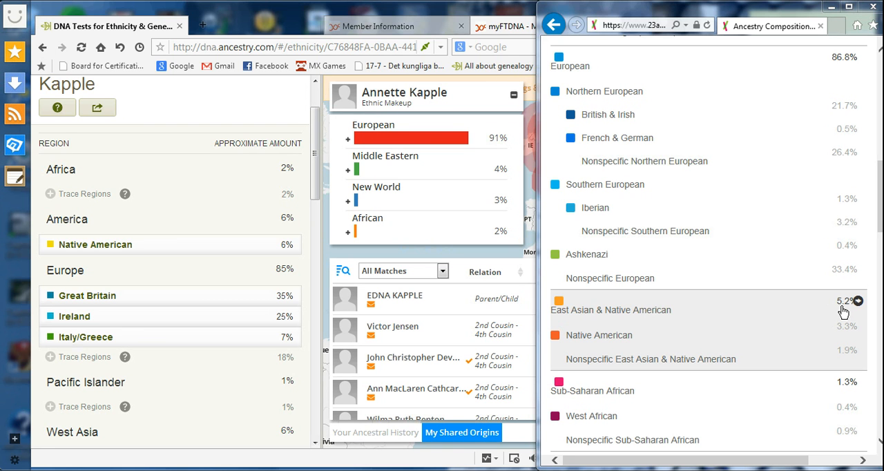
mouse_move(699, 357)
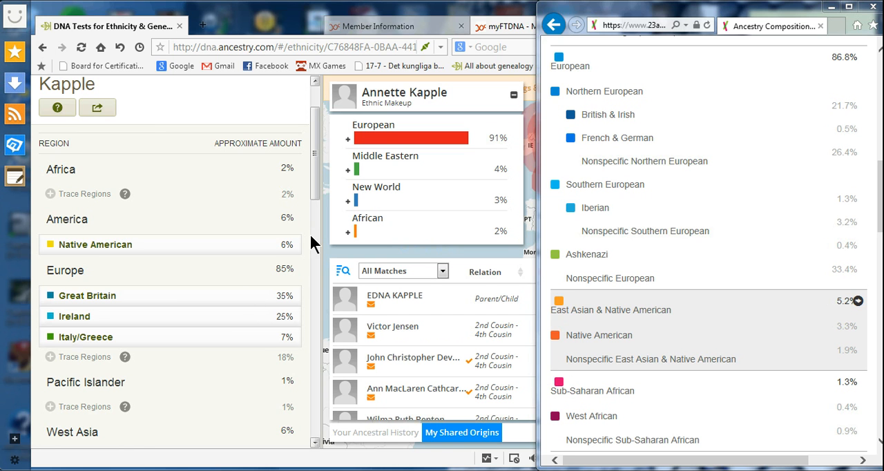
mouse_move(722, 230)
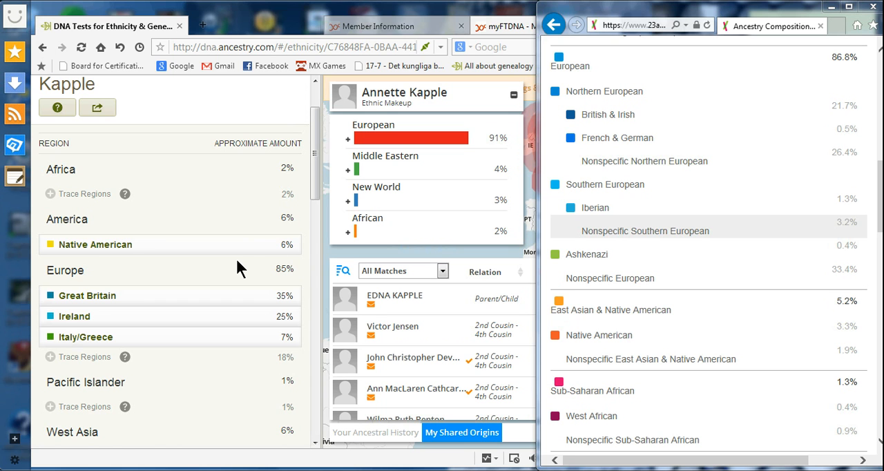
mouse_move(145, 403)
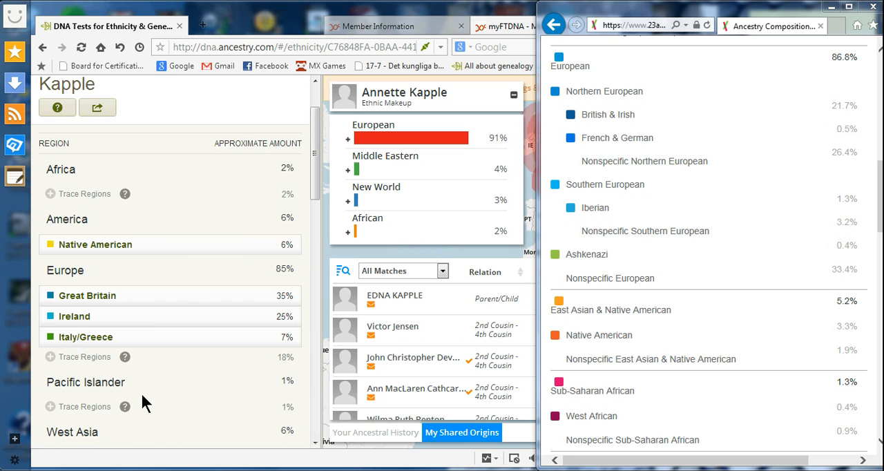
mouse_move(92, 365)
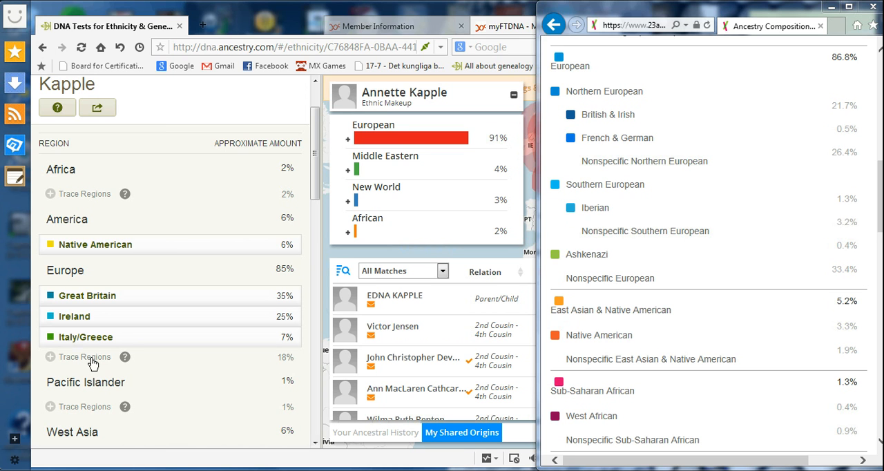
mouse_move(151, 235)
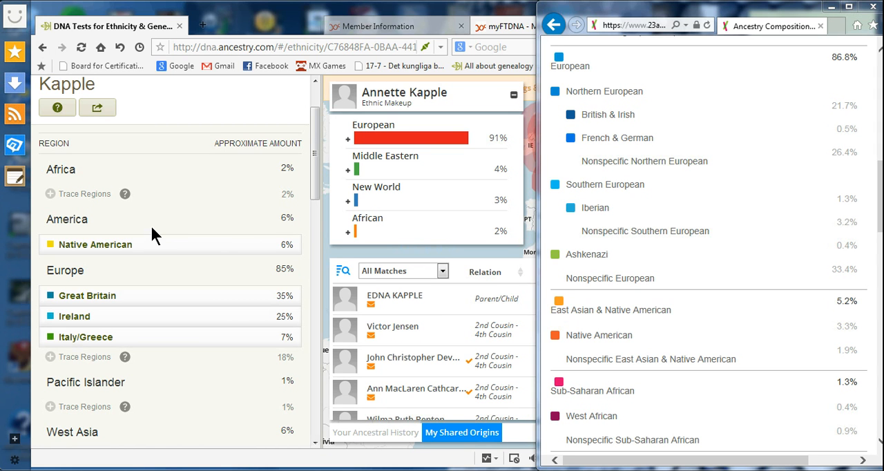
mouse_move(88, 353)
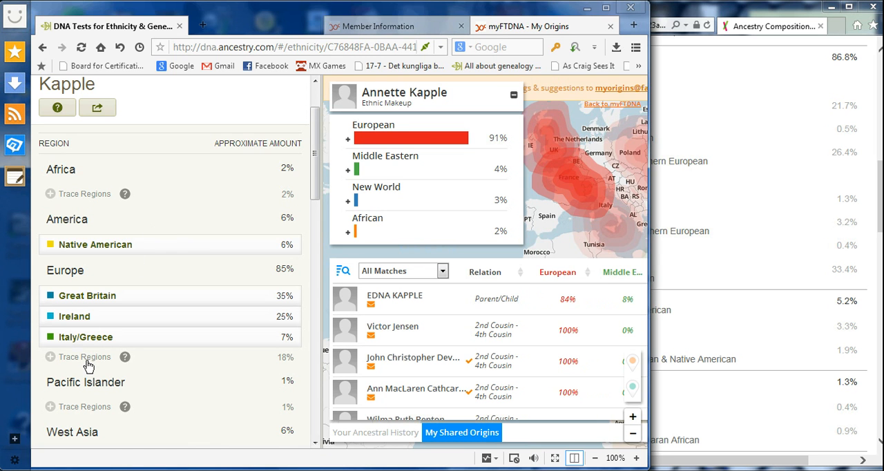
Collapse Europe's trace regions, leaving Great Britain 35%, Ireland 25% and Italy/Greece 7% under Europe 85%.
click(84, 356)
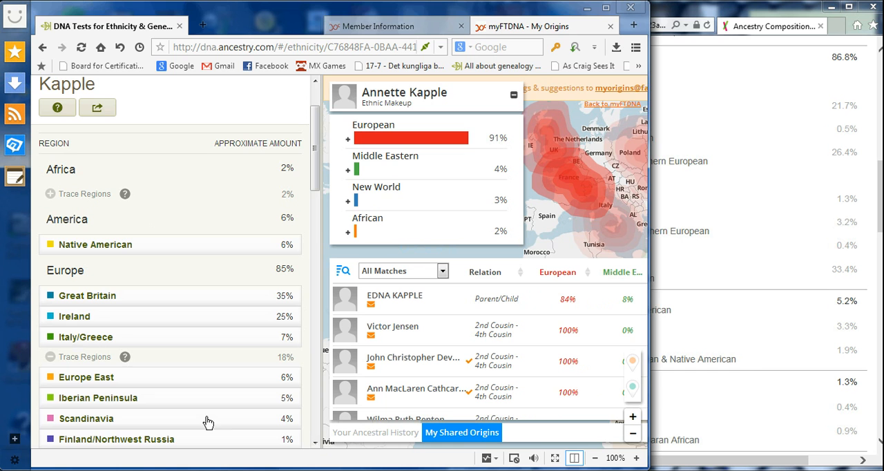
scroll(down, 3)
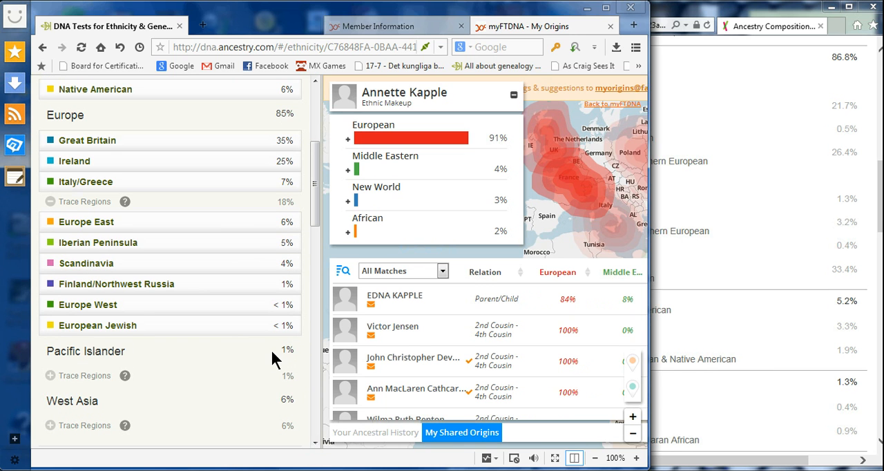
mouse_move(258, 340)
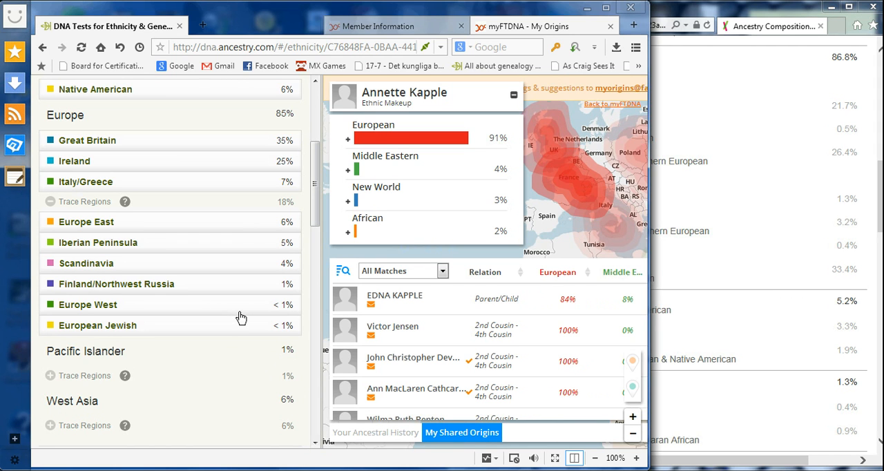
mouse_move(257, 323)
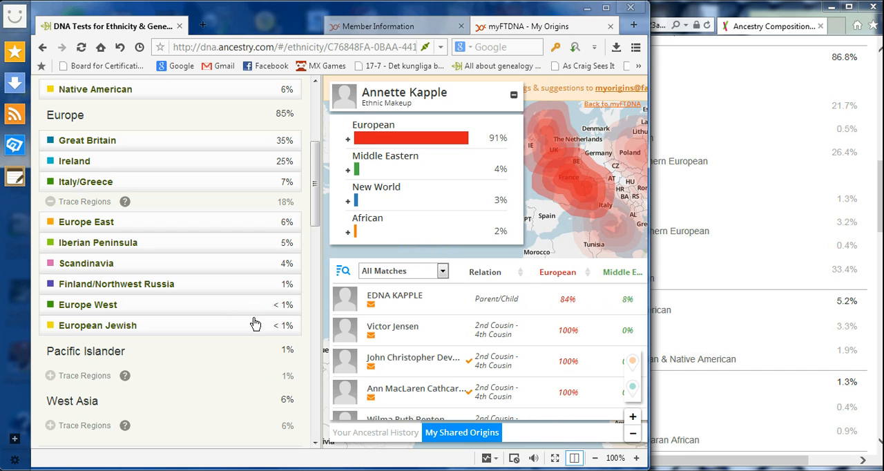
mouse_move(127, 210)
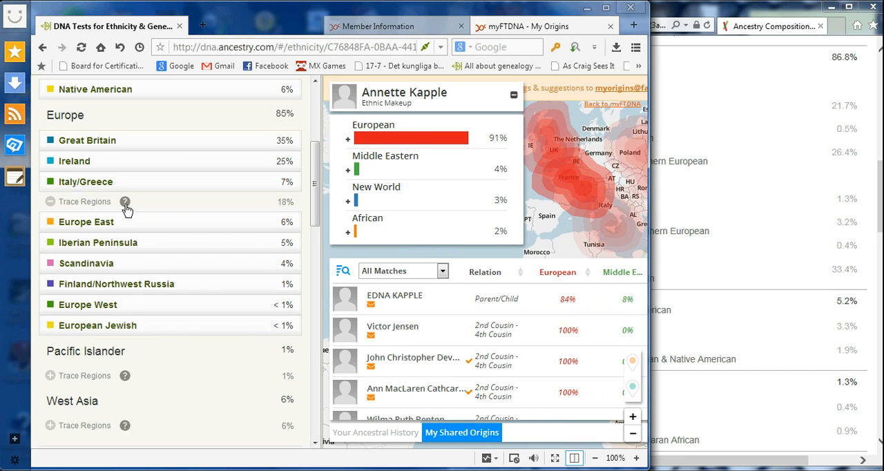
click(125, 201)
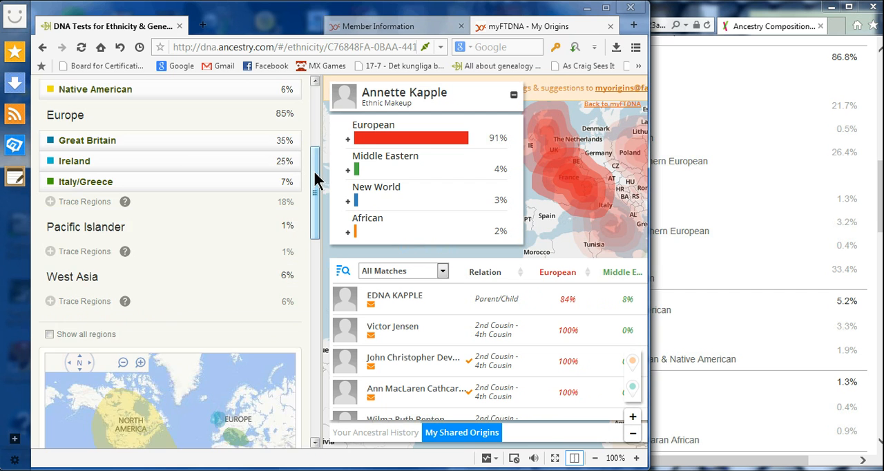
scroll(up, 3)
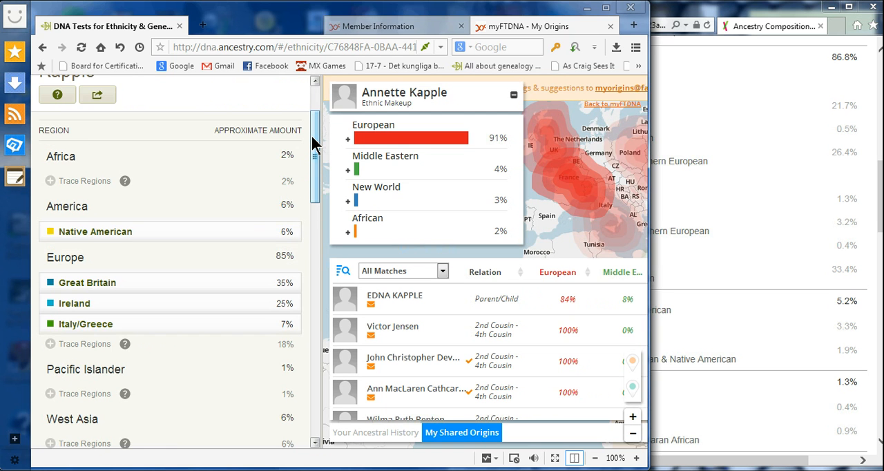
scroll(up, 3)
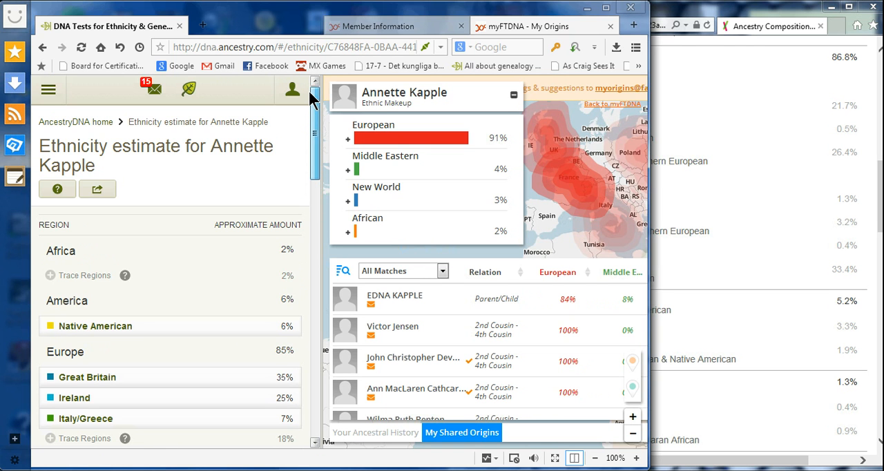
mouse_move(467, 138)
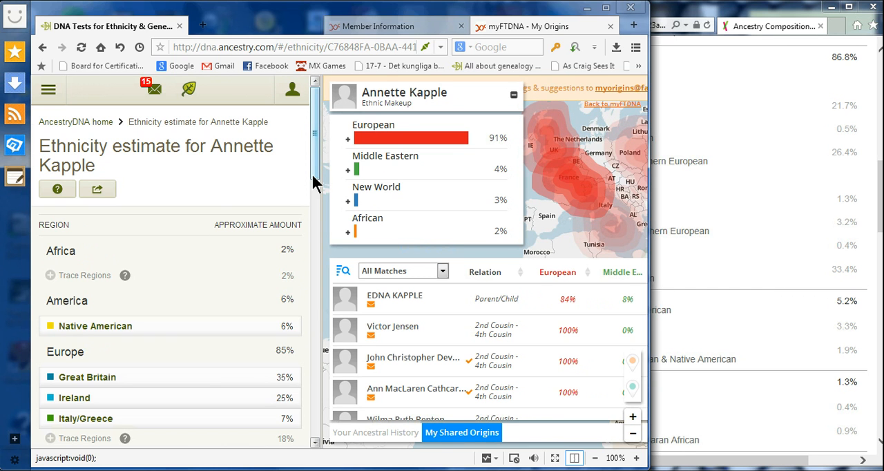
scroll(down, 3)
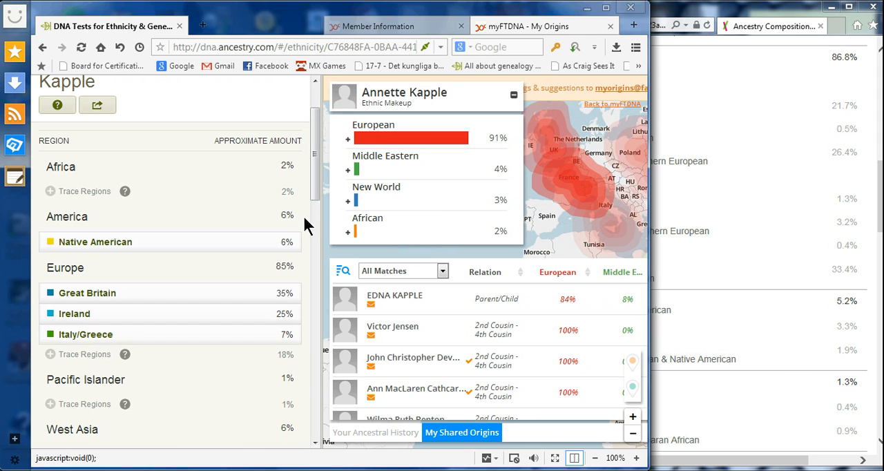
mouse_move(464, 207)
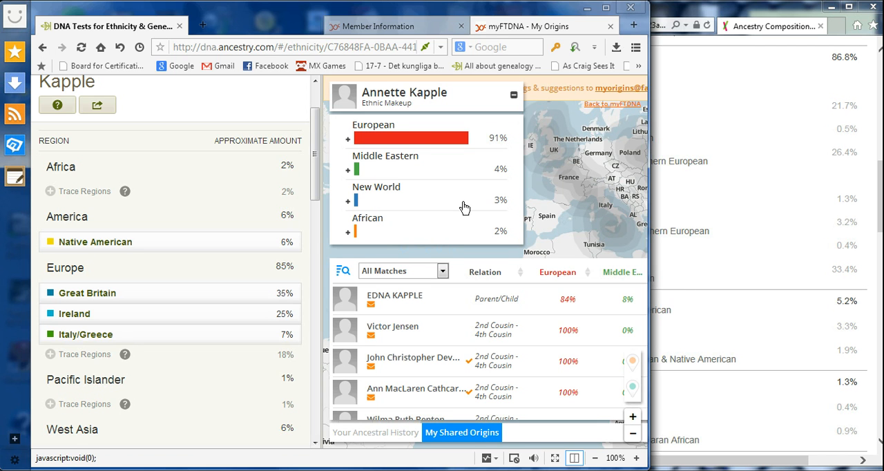
mouse_move(557, 199)
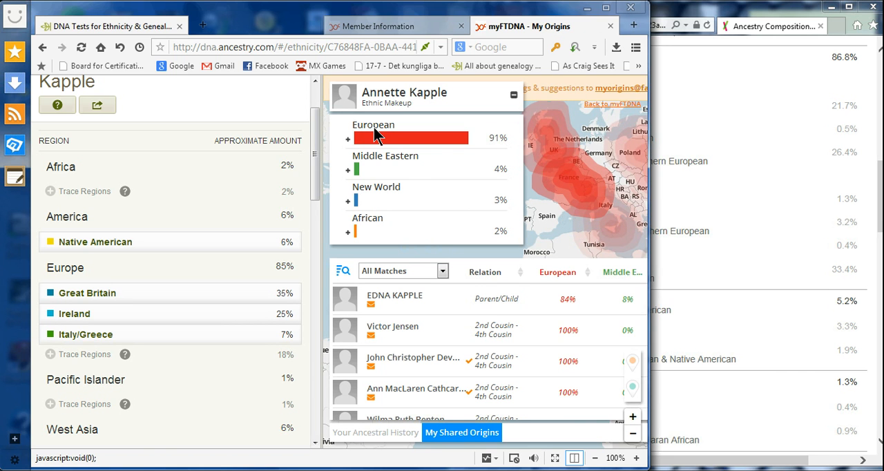
Expand European 91% into Coastal Plain 50%, Coastal Islands 29%, Trans-Ural 8%, North Mediterranean 3%.
click(348, 138)
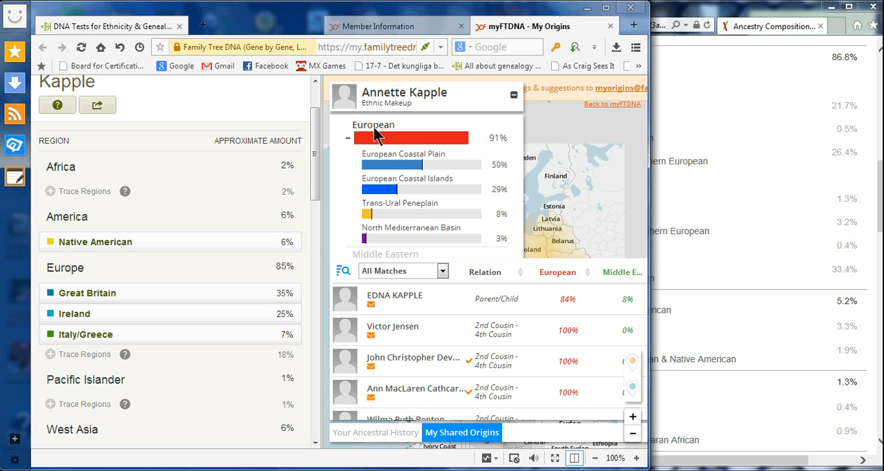
mouse_move(370, 181)
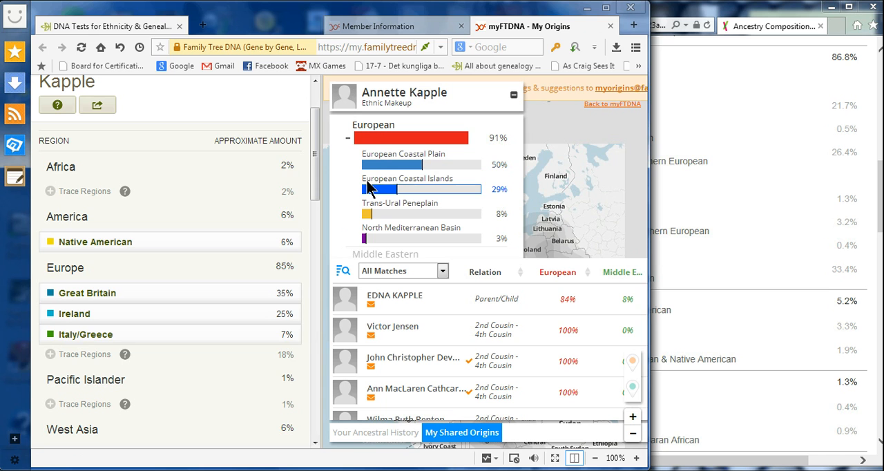
mouse_move(378, 210)
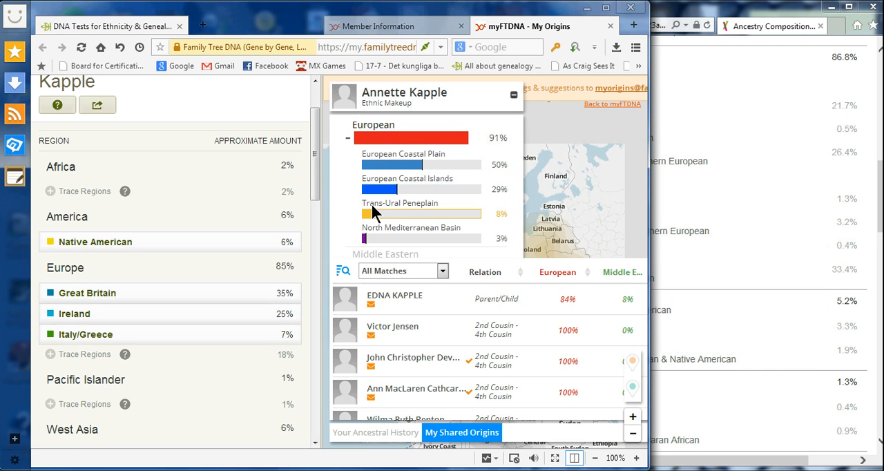
mouse_move(388, 199)
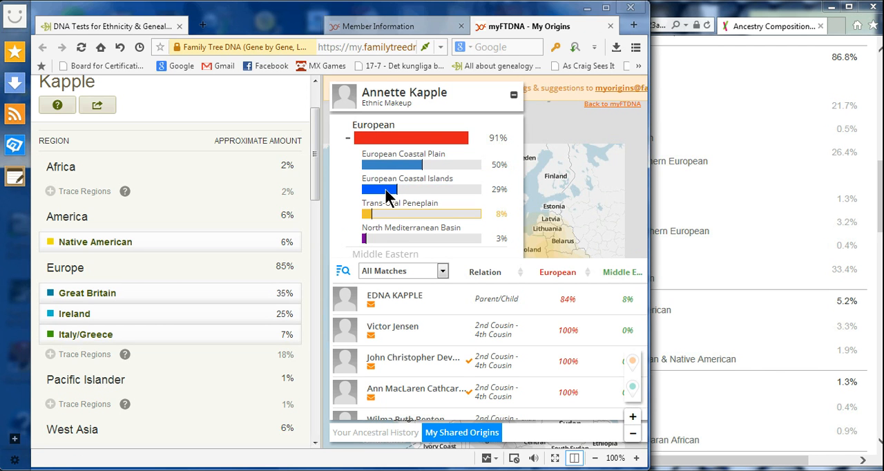
mouse_move(394, 165)
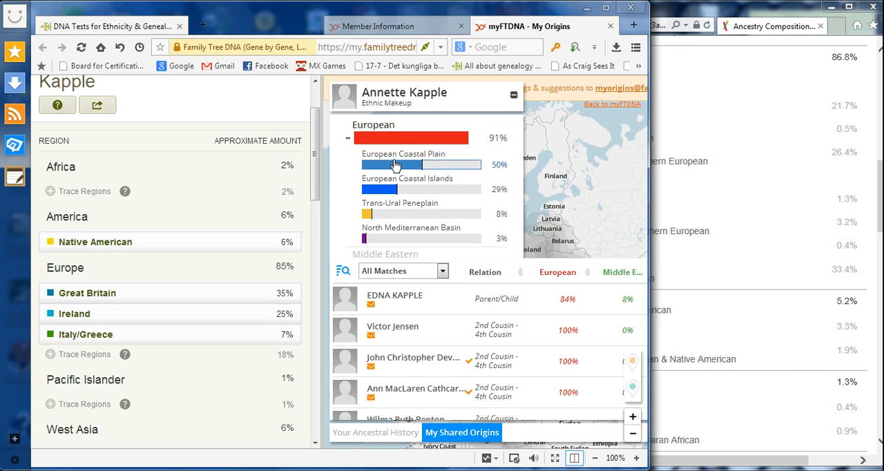
mouse_move(394, 193)
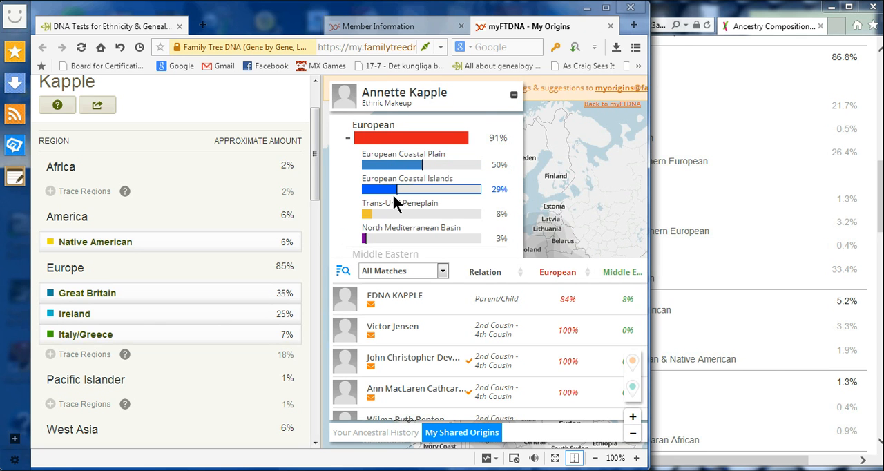
mouse_move(399, 218)
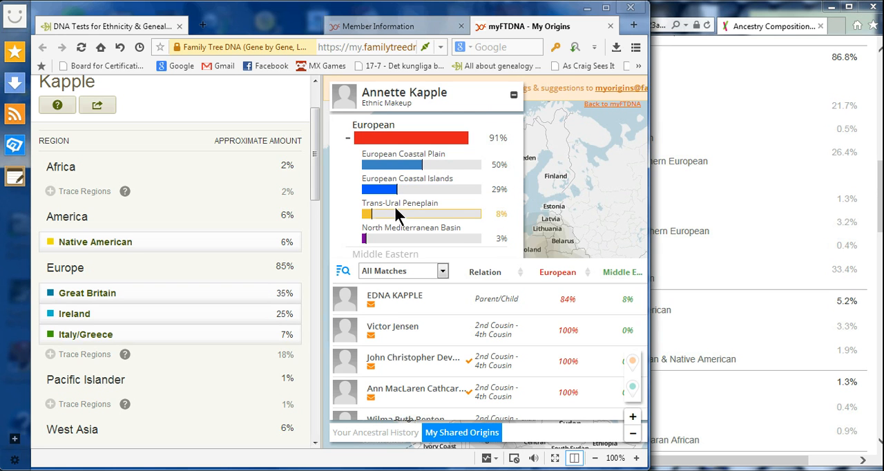
mouse_move(408, 215)
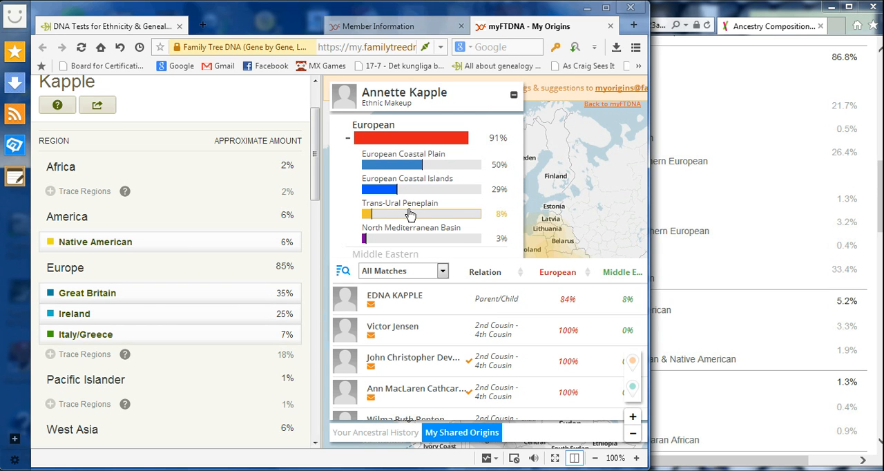
mouse_move(408, 207)
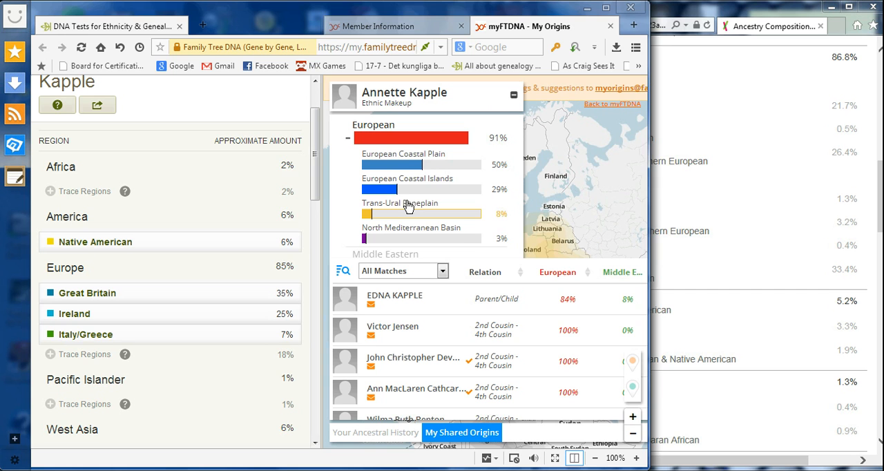
mouse_move(409, 167)
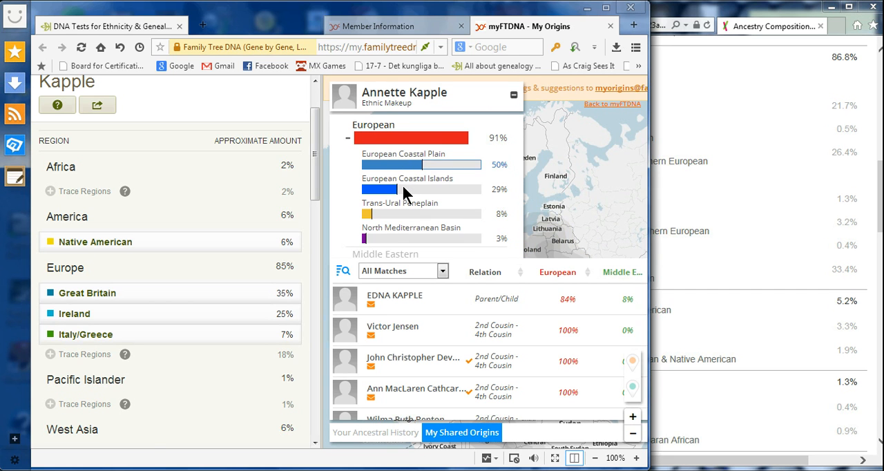
mouse_move(403, 167)
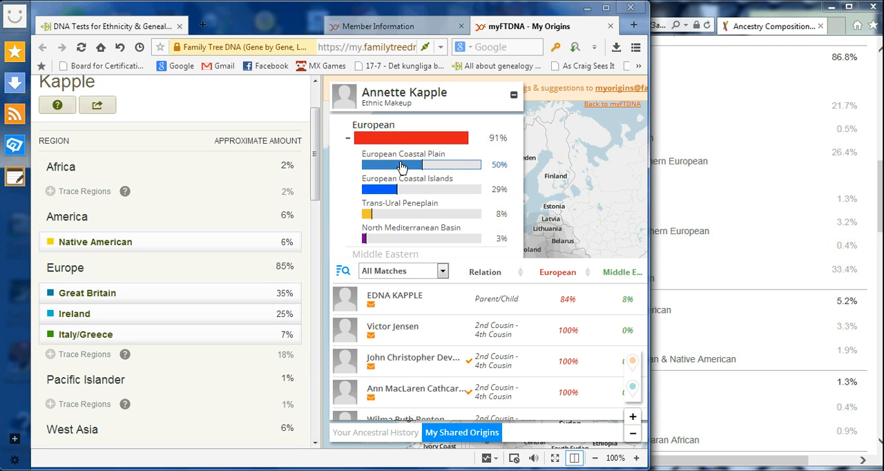
mouse_move(389, 194)
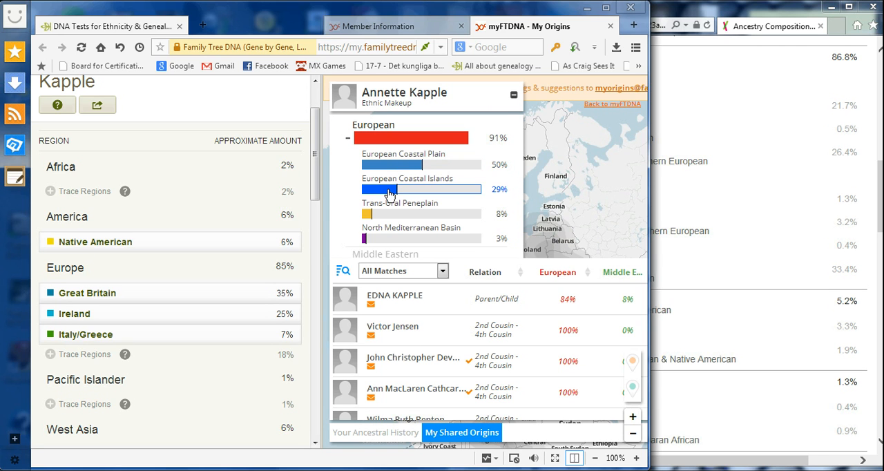
mouse_move(387, 218)
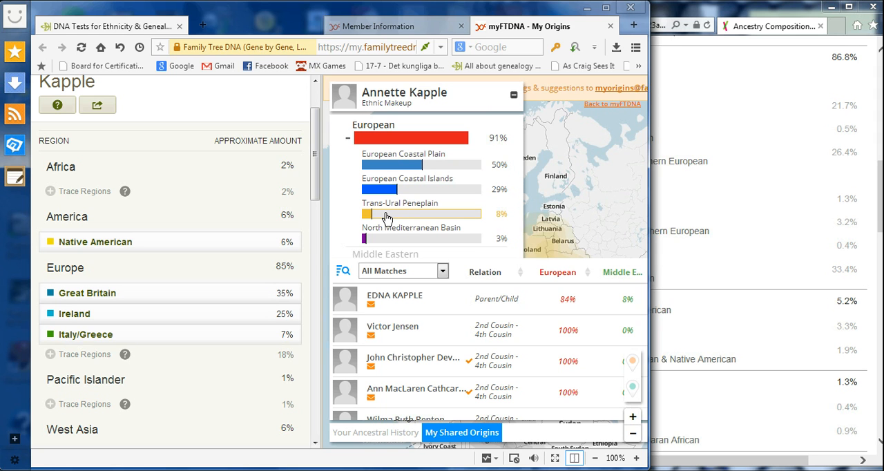
mouse_move(386, 240)
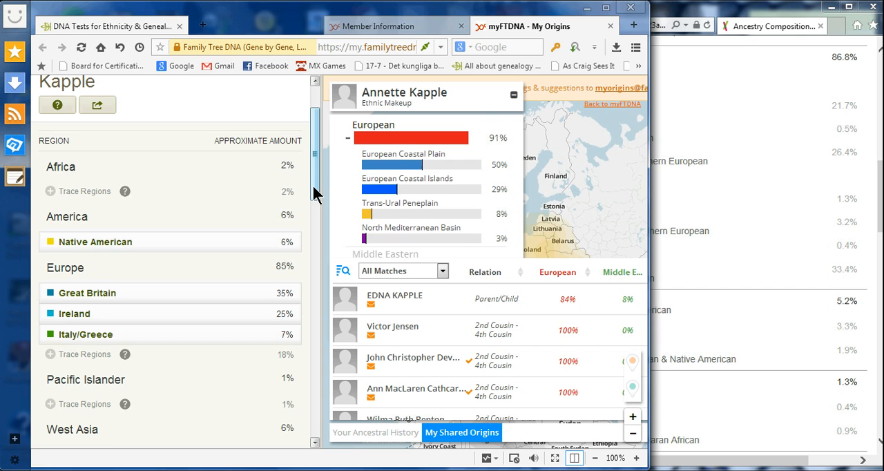
scroll(down, 3)
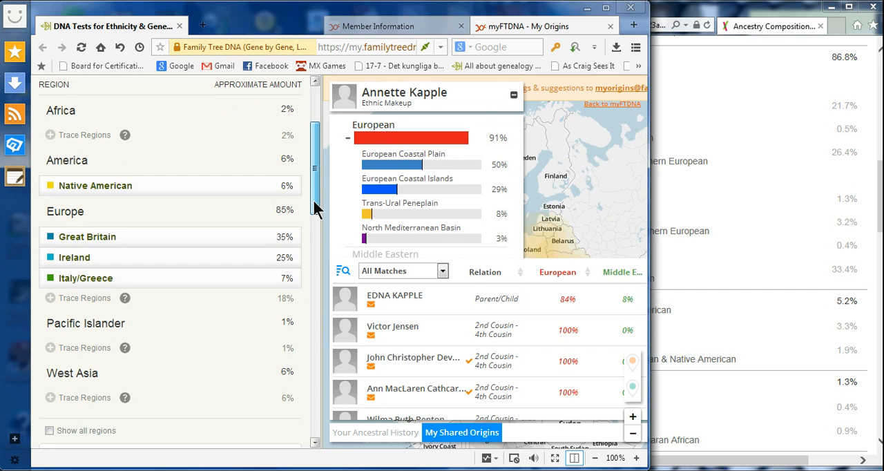
scroll(down, 3)
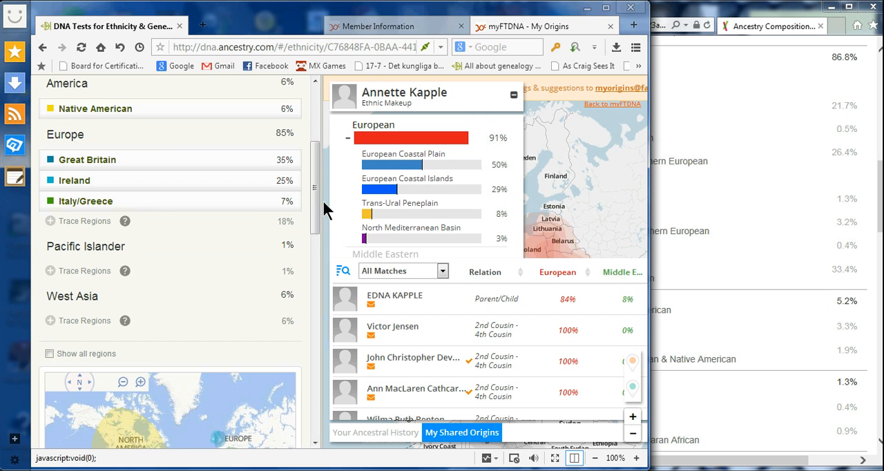
scroll(up, 3)
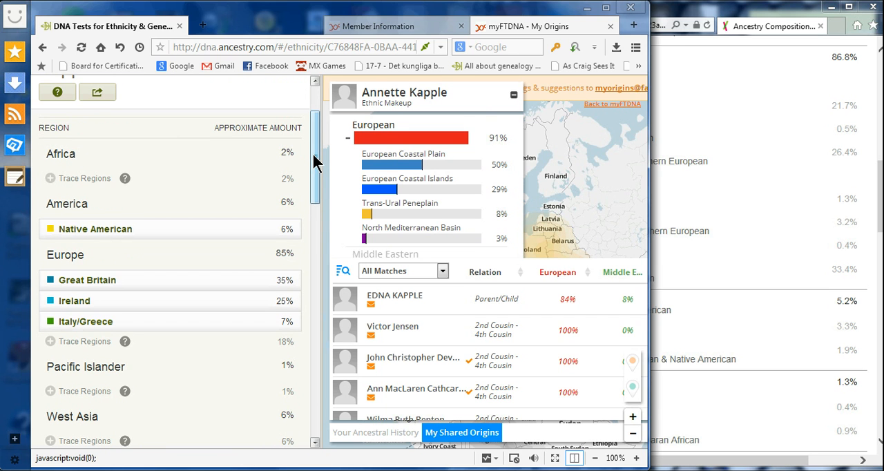
mouse_move(466, 193)
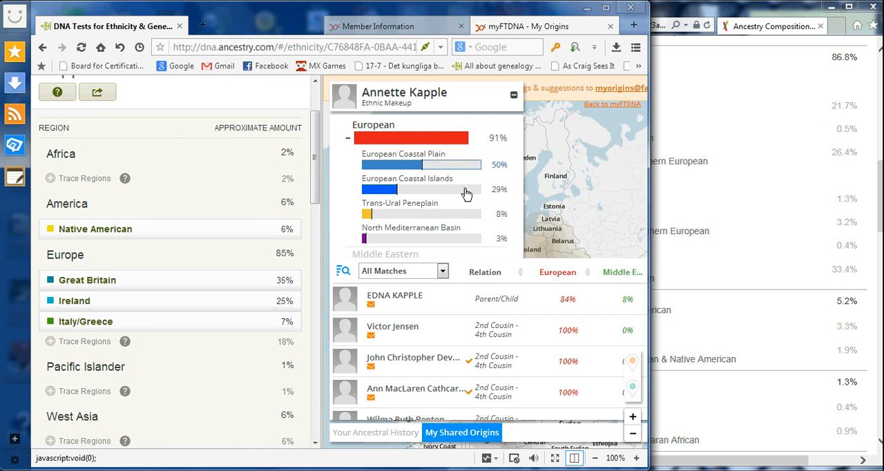
mouse_move(669, 151)
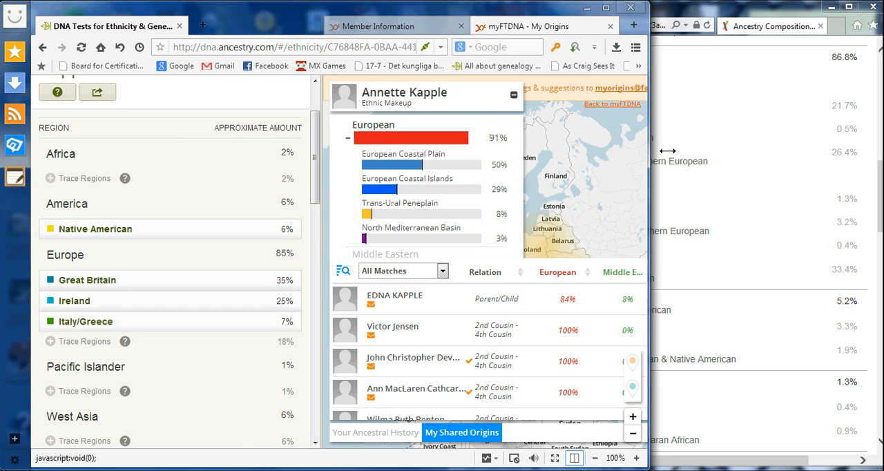
mouse_move(749, 134)
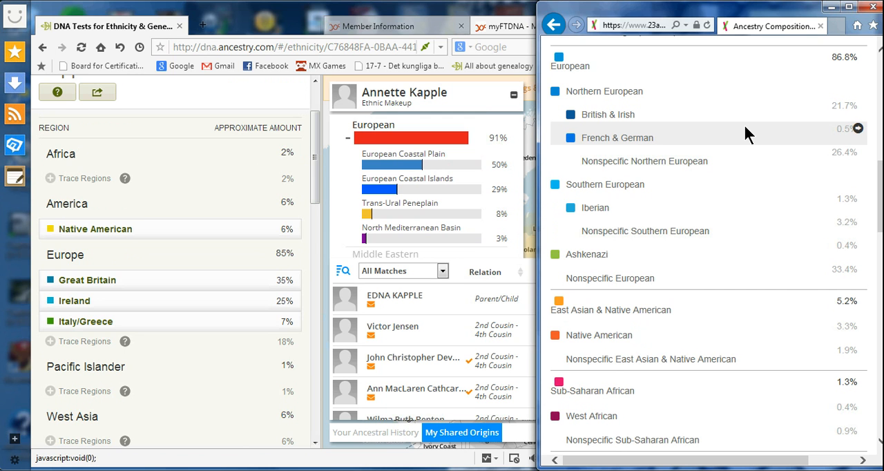
mouse_move(800, 127)
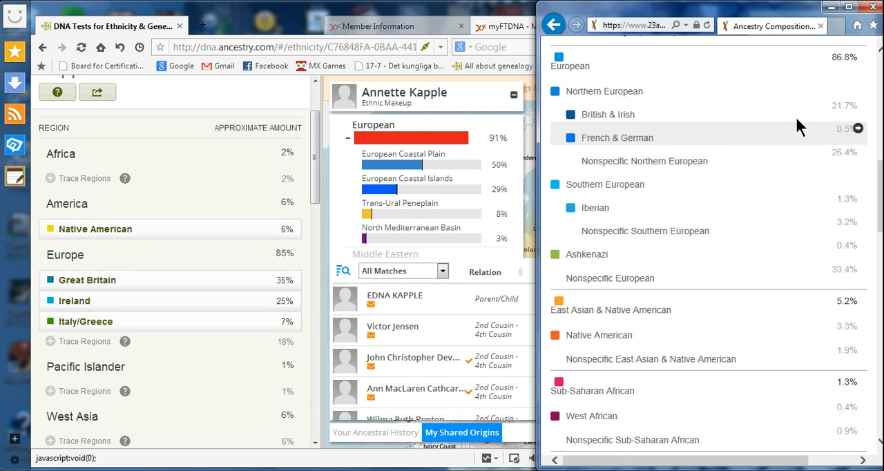
mouse_move(877, 113)
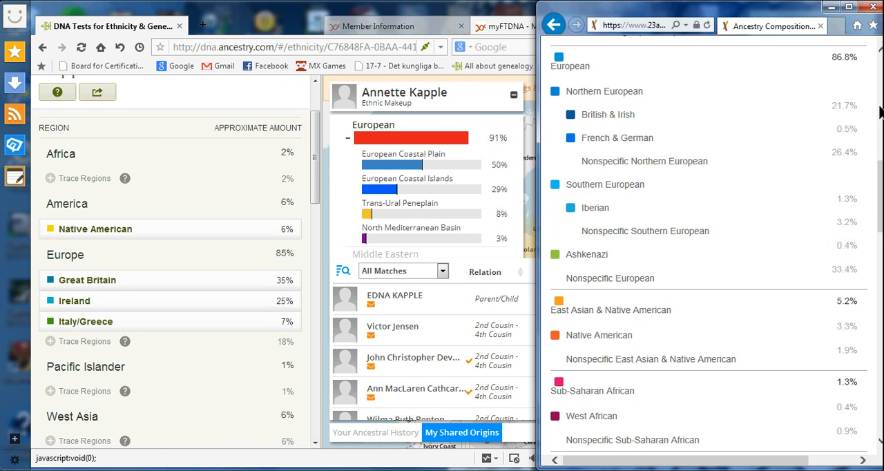
mouse_move(698, 210)
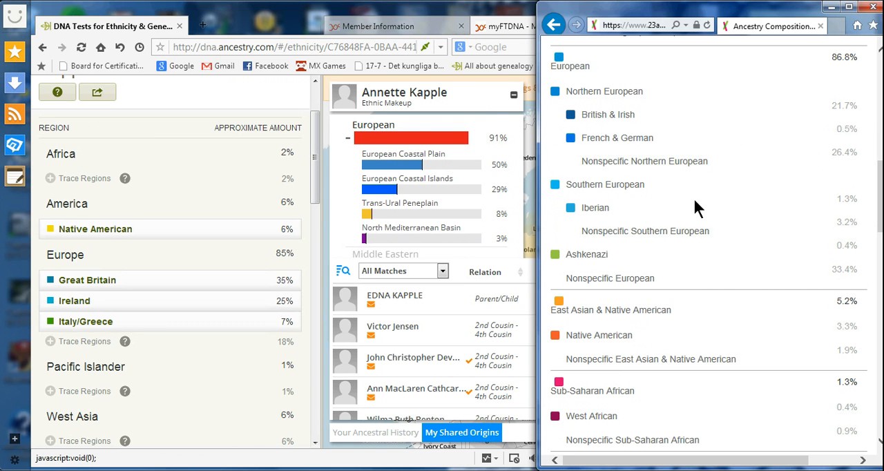
mouse_move(539, 111)
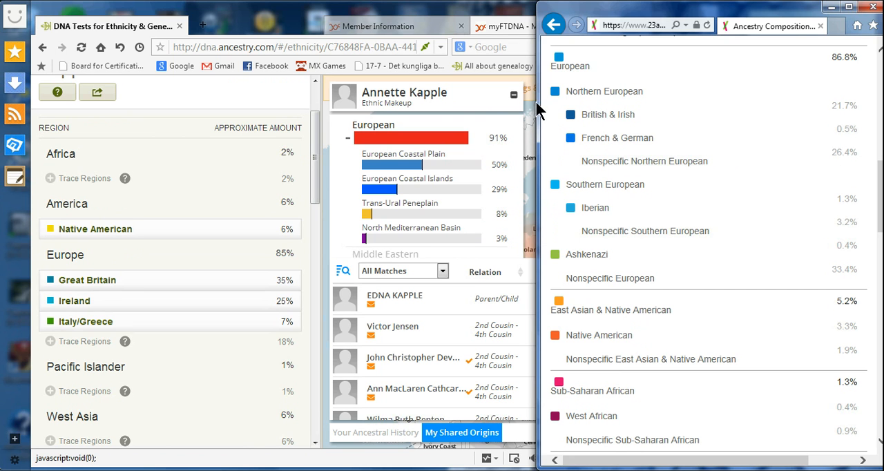
mouse_move(83, 279)
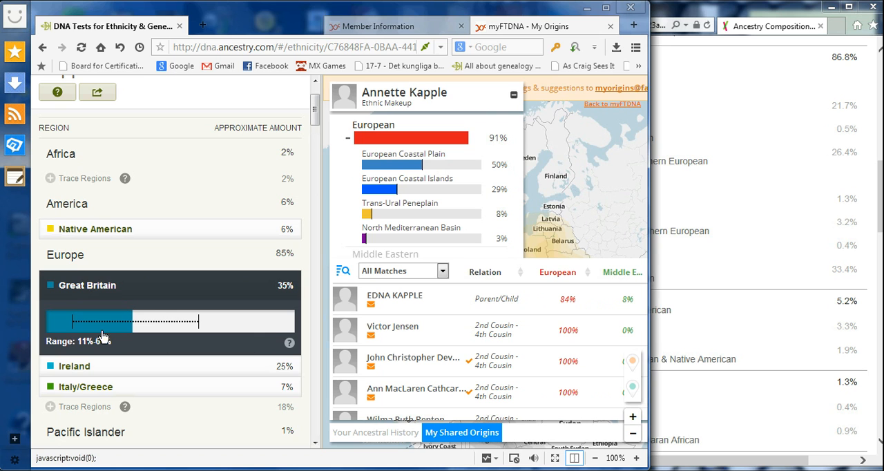
mouse_move(83, 352)
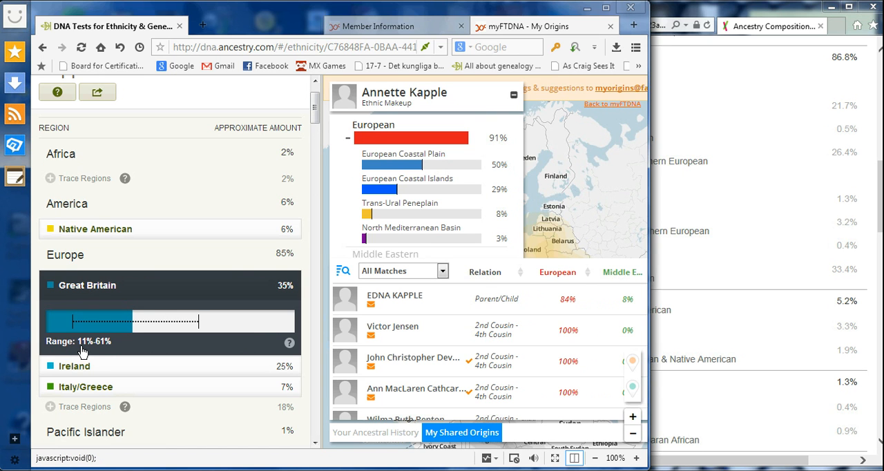
mouse_move(105, 348)
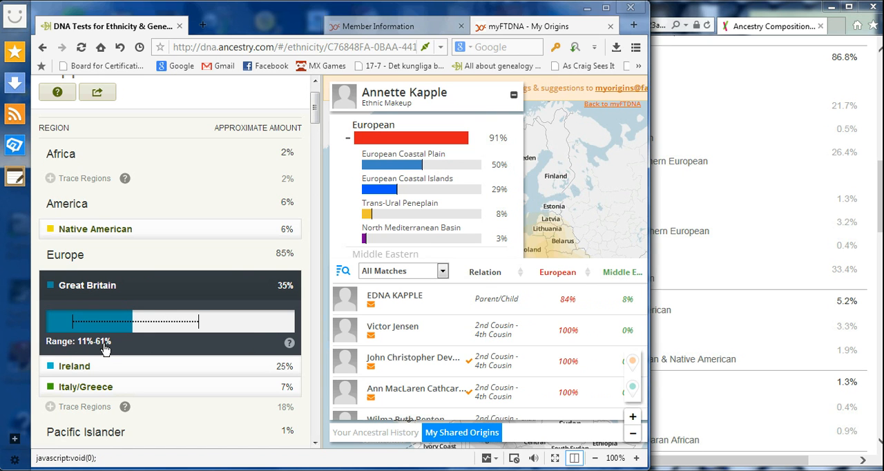
mouse_move(82, 374)
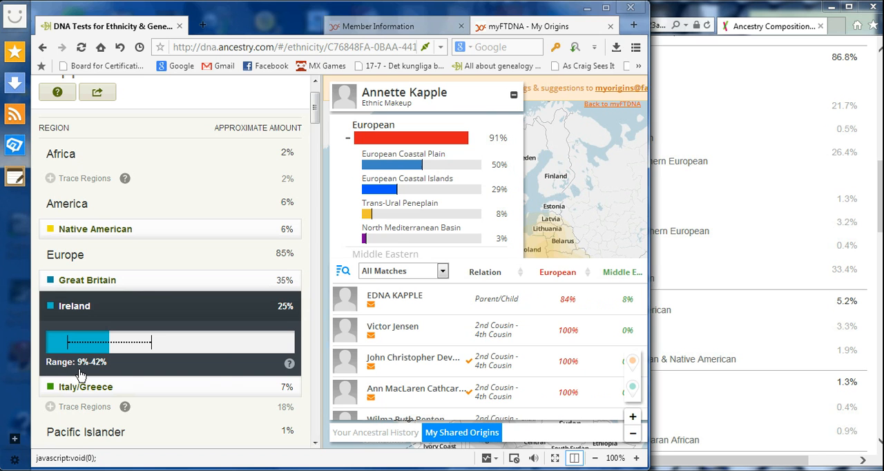
Collapse the Ireland range details and return the Kapple estimate list to its top.
click(73, 305)
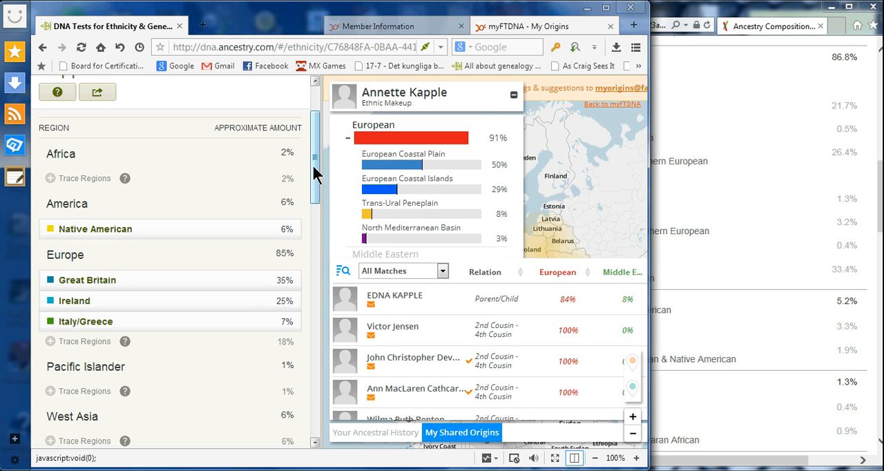
scroll(down, 3)
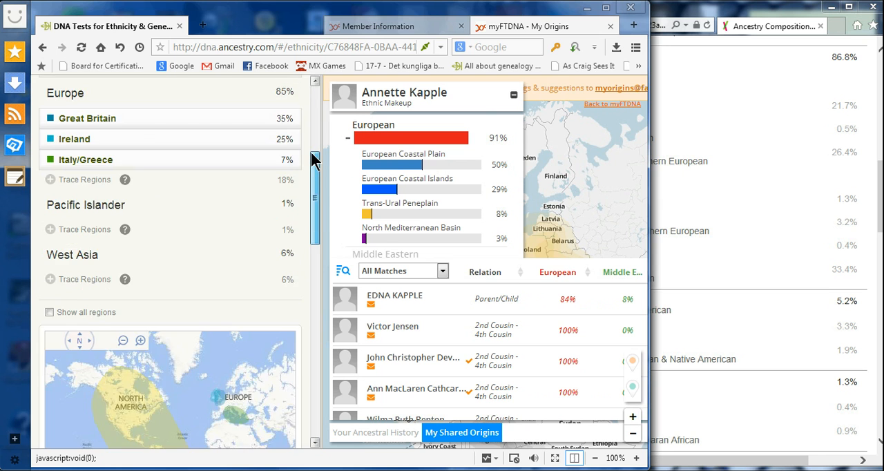
scroll(up, 3)
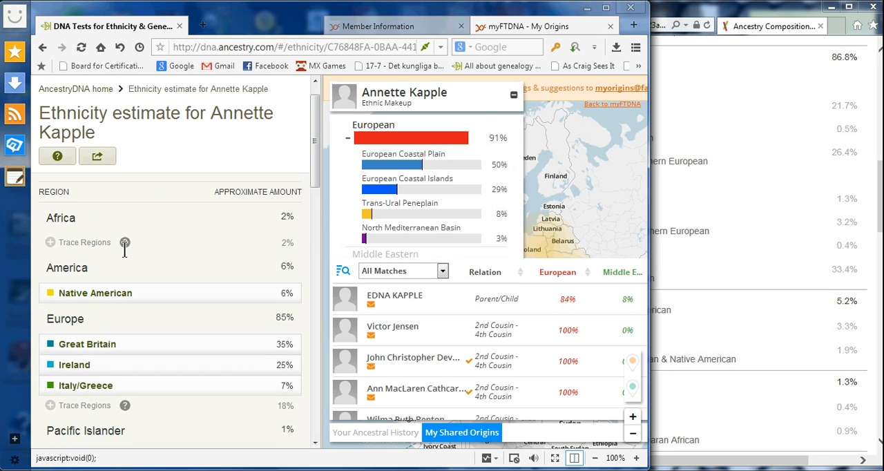
mouse_move(96, 247)
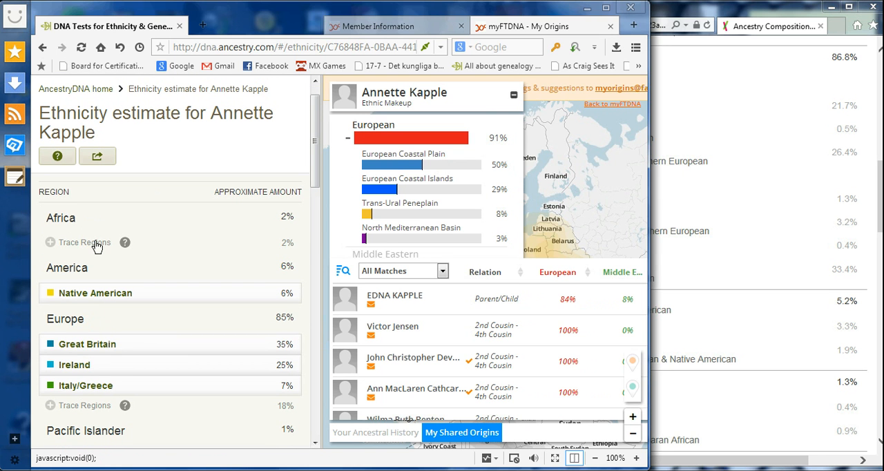
click(49, 243)
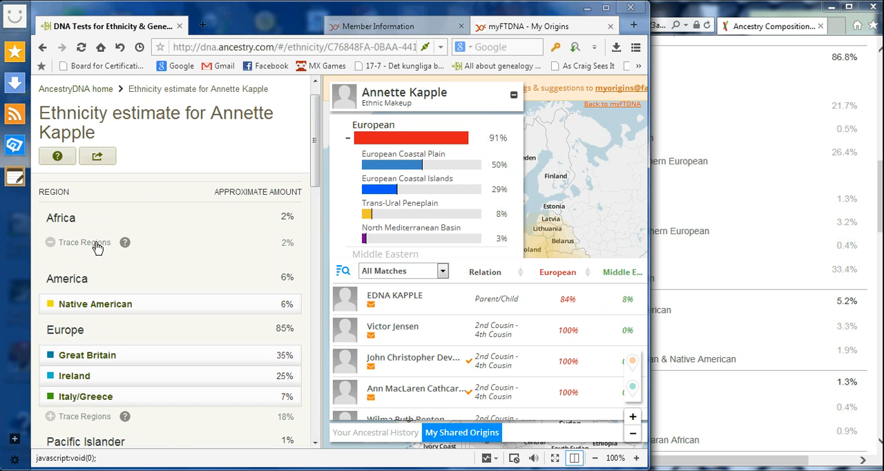
Reveal Africa's trace regions, listing Senegal 2% under Africa 2%.
click(77, 243)
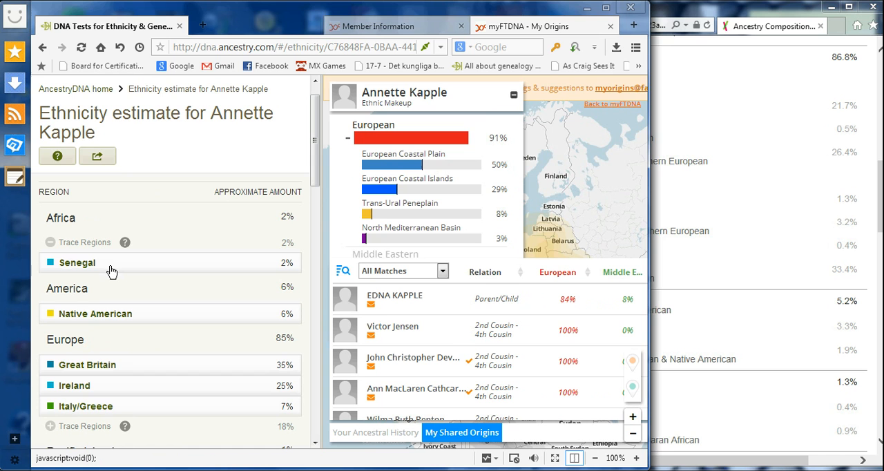
mouse_move(172, 150)
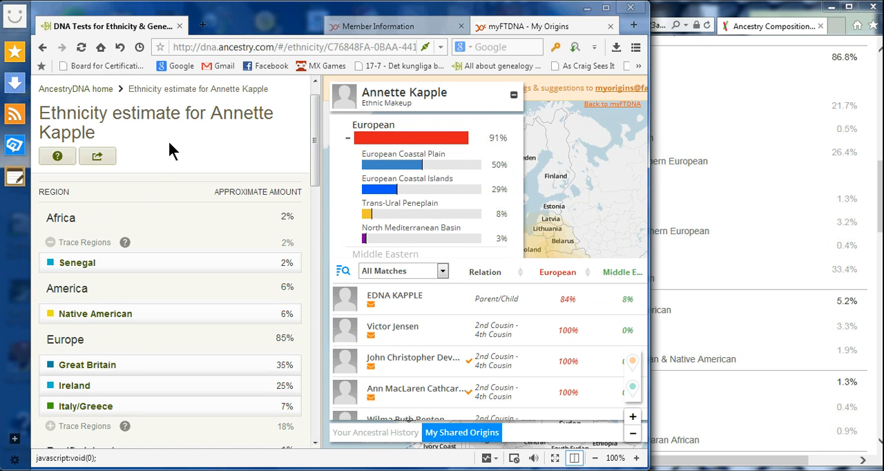
mouse_move(426, 172)
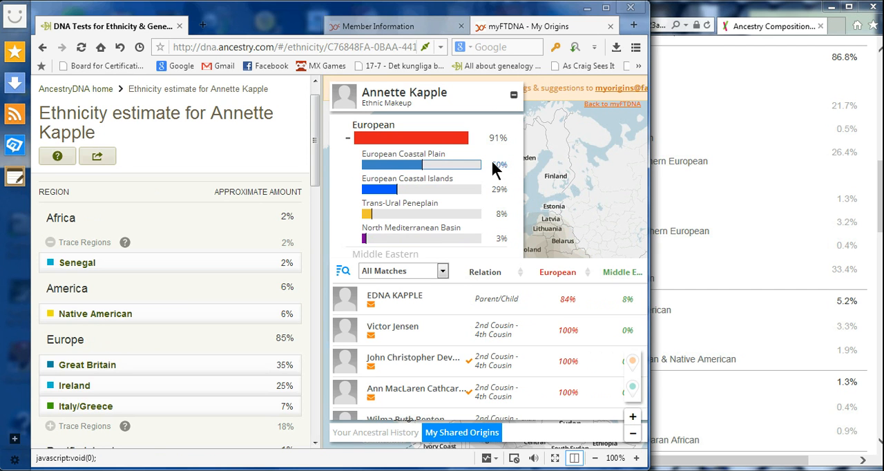
mouse_move(519, 130)
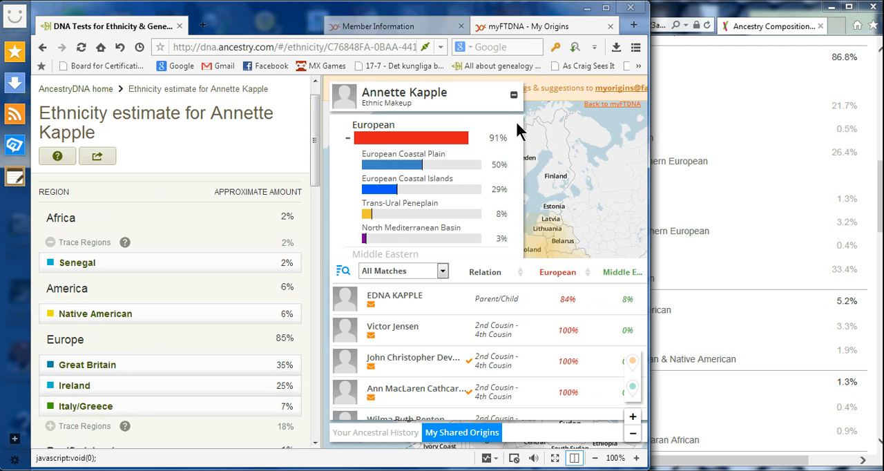
mouse_move(646, 135)
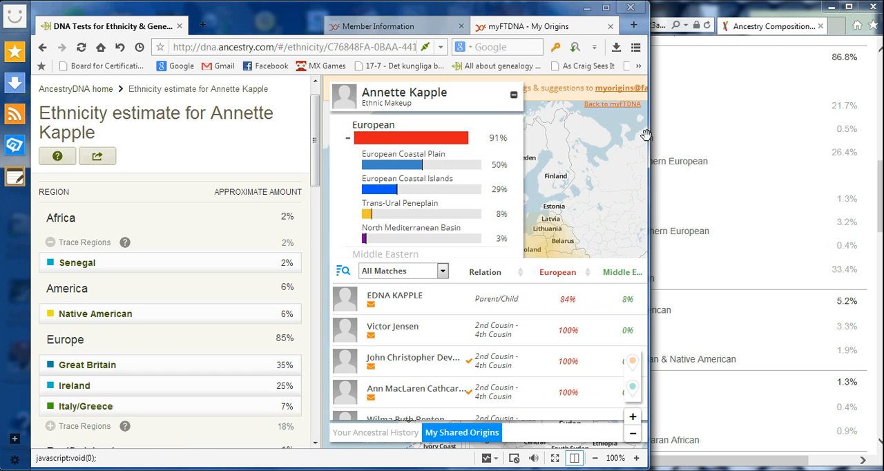
mouse_move(513, 157)
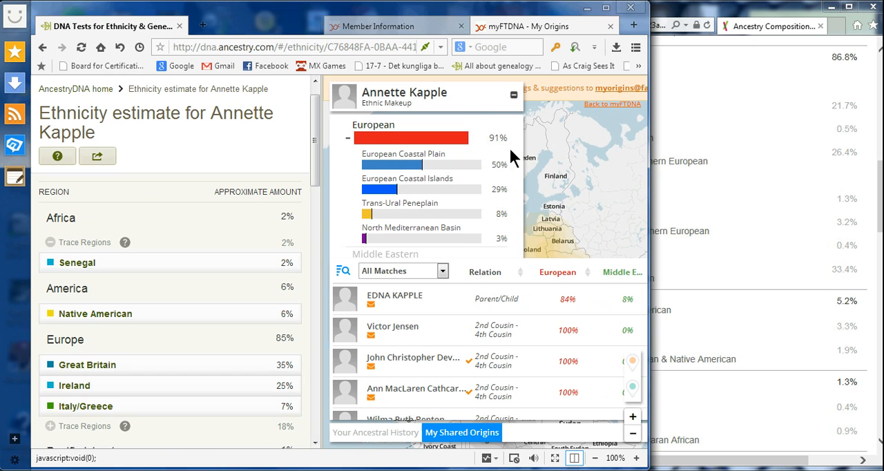
mouse_move(453, 219)
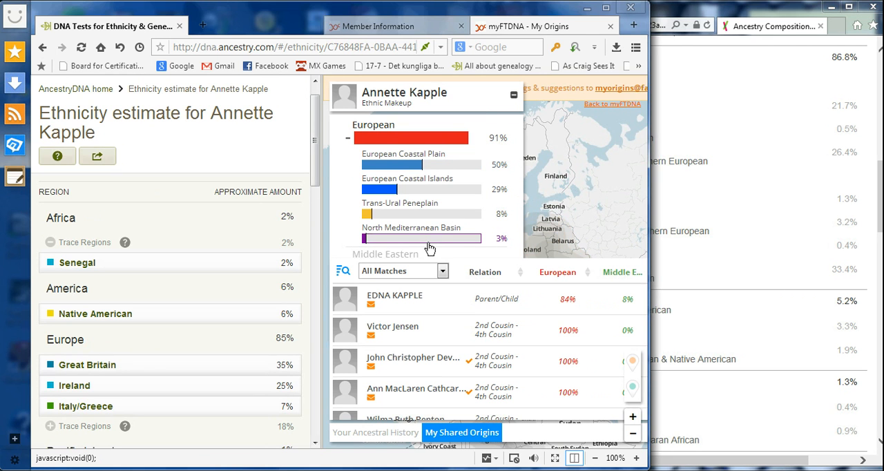
mouse_move(520, 247)
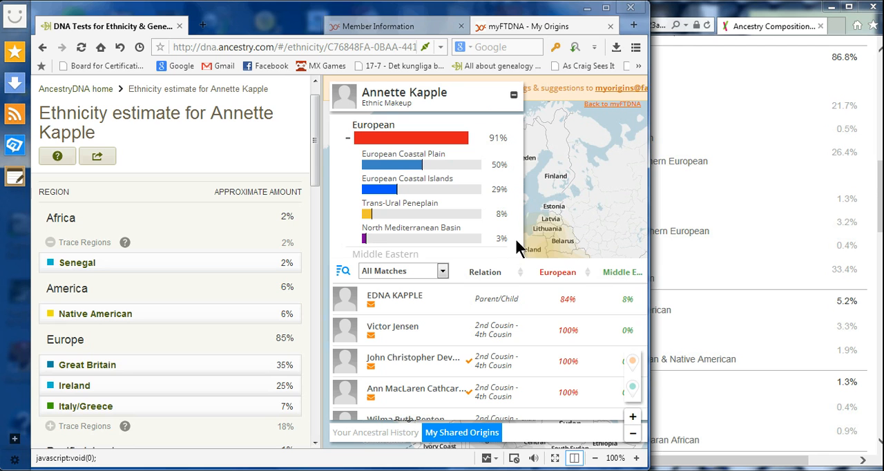
mouse_move(510, 155)
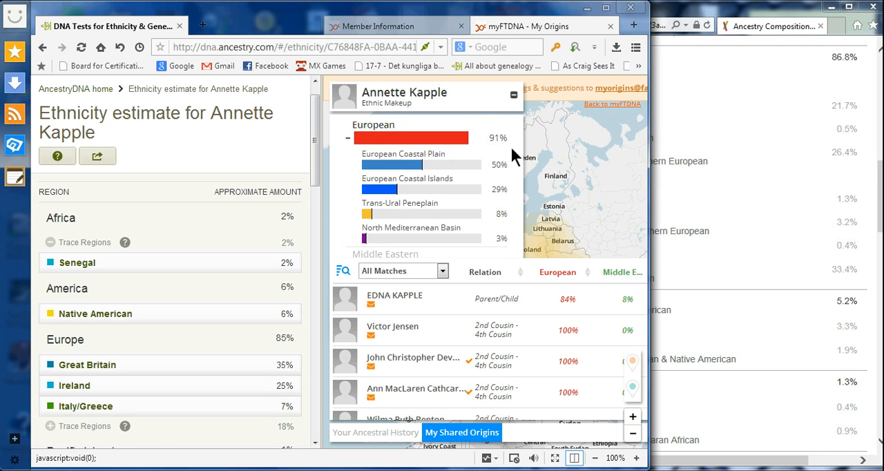
mouse_move(578, 236)
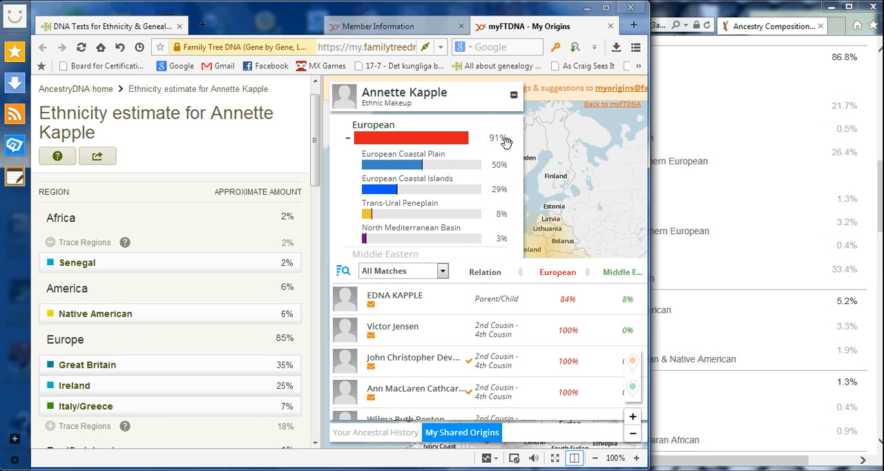
Expand African 2% to Niger-Congo Genesis and show its ancestral history description.
click(351, 139)
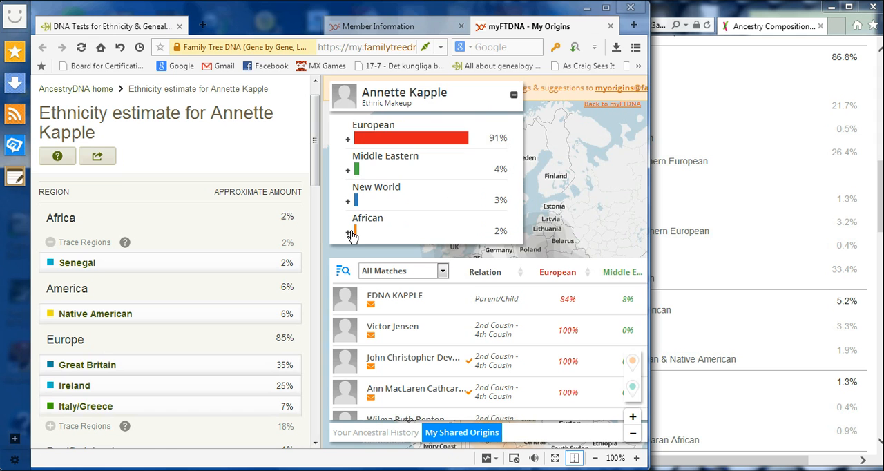
click(348, 234)
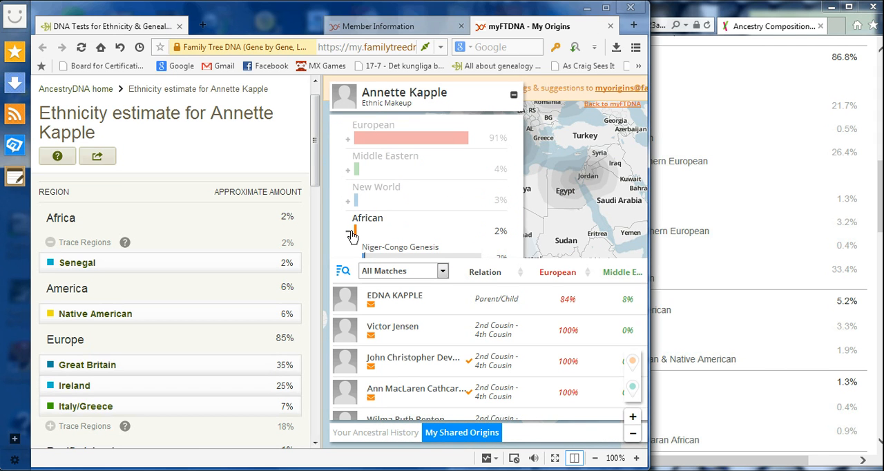
click(348, 232)
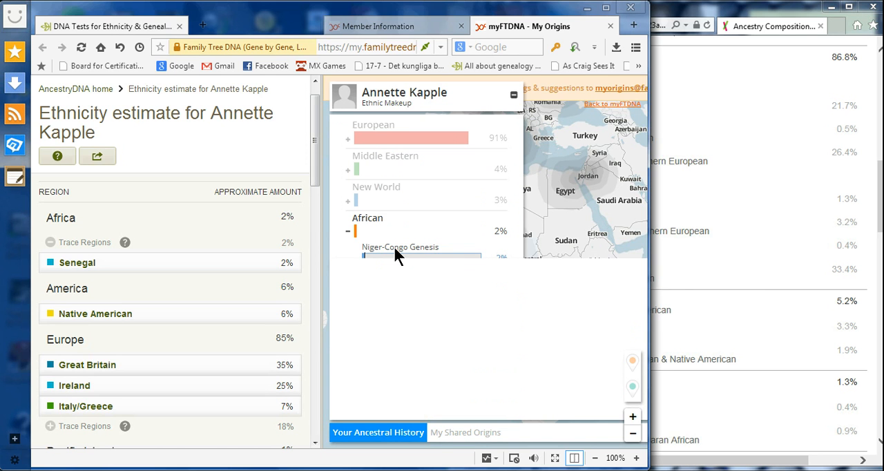
click(401, 246)
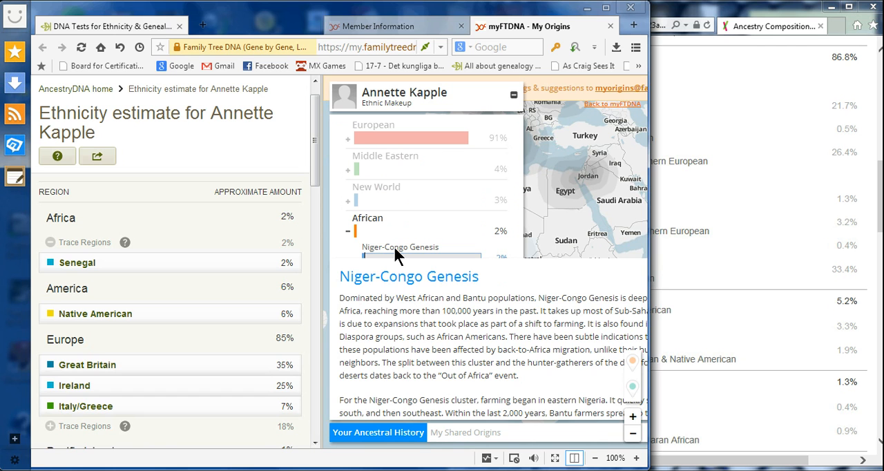
mouse_move(476, 261)
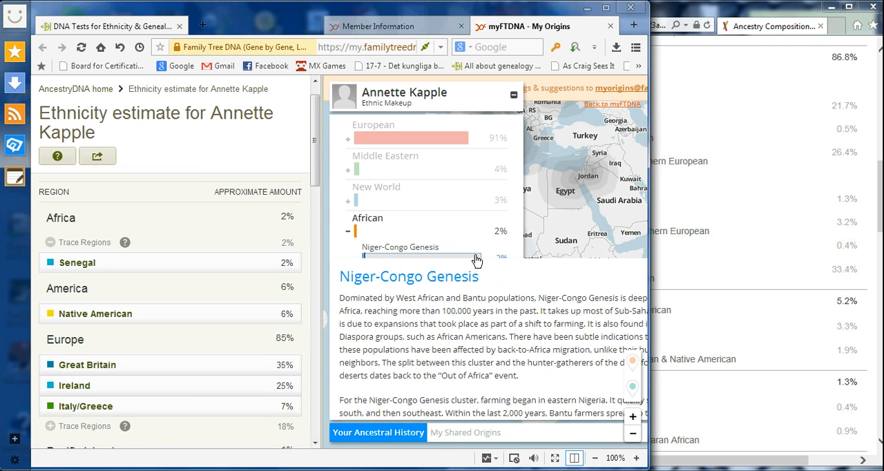
mouse_move(696, 260)
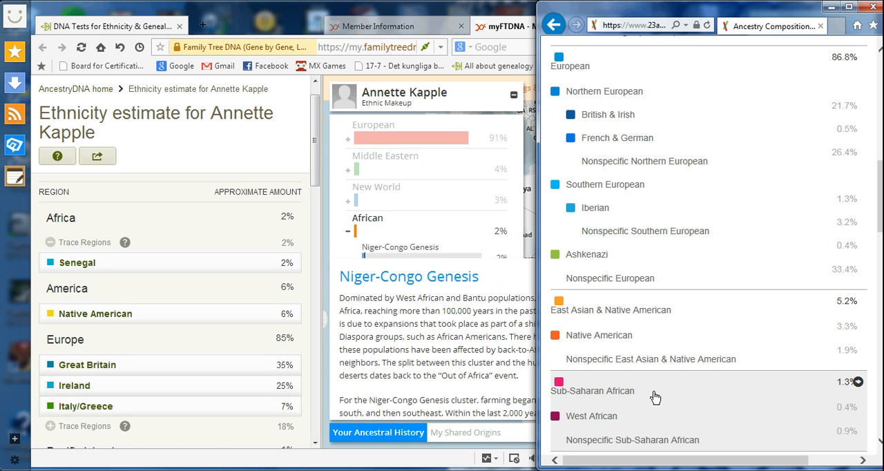
mouse_move(632, 433)
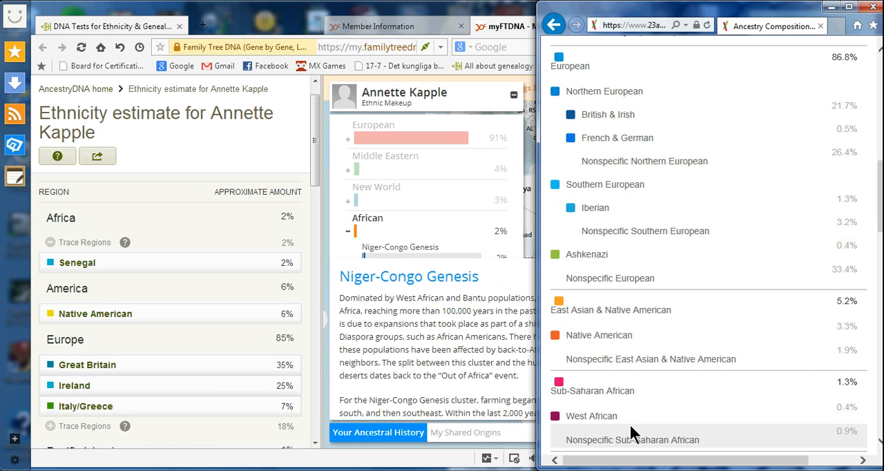
mouse_move(633, 421)
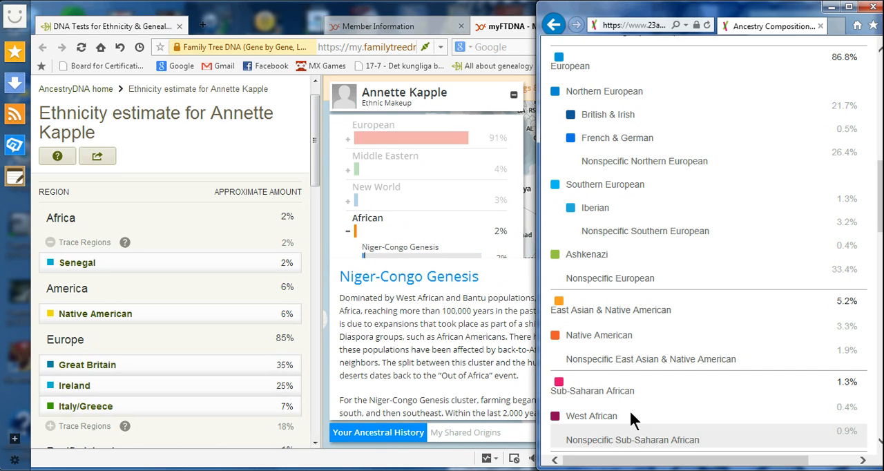
mouse_move(627, 384)
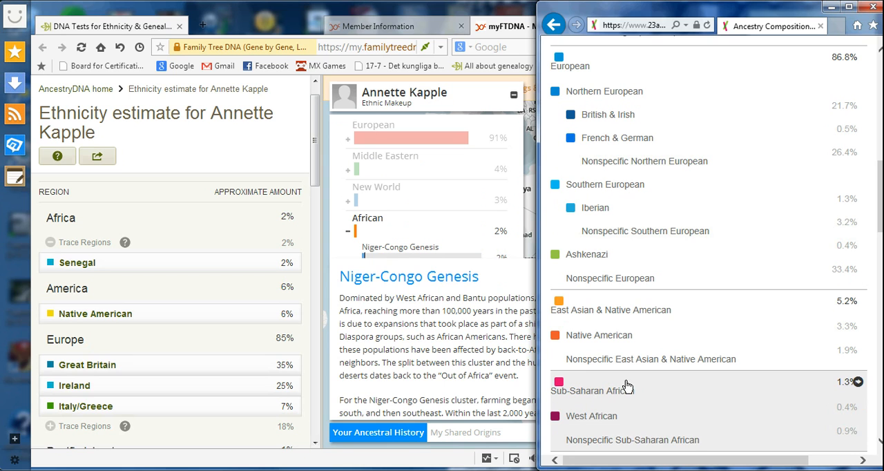
mouse_move(627, 406)
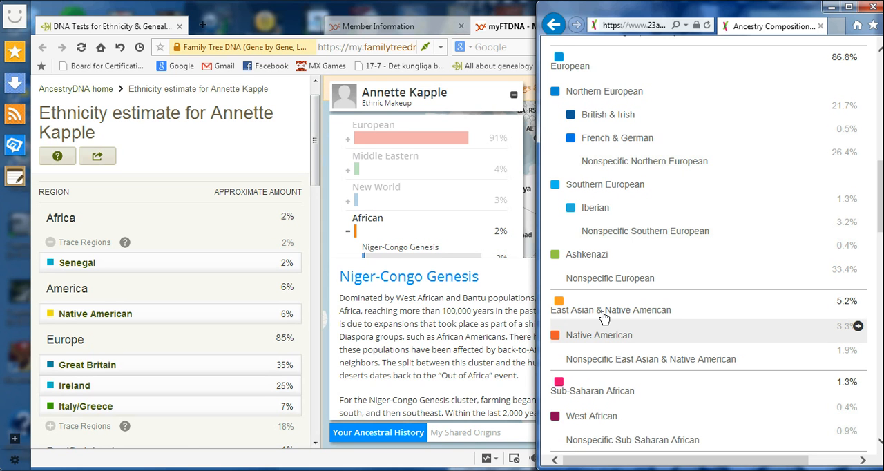
mouse_move(600, 287)
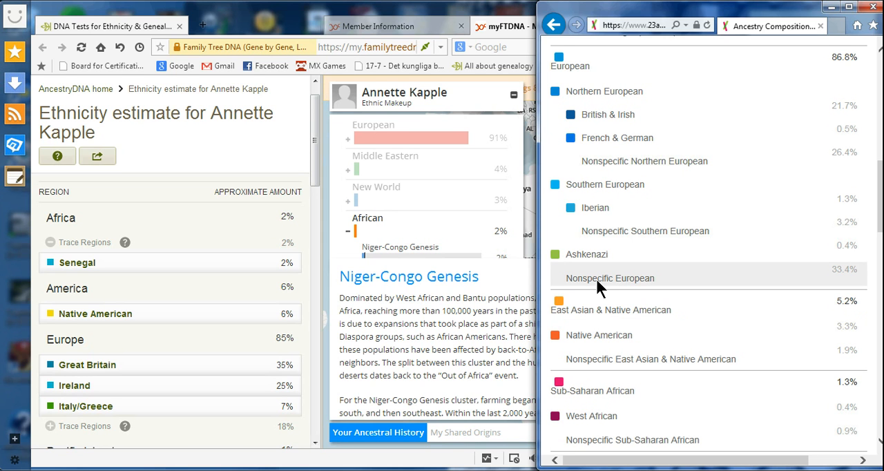
mouse_move(597, 246)
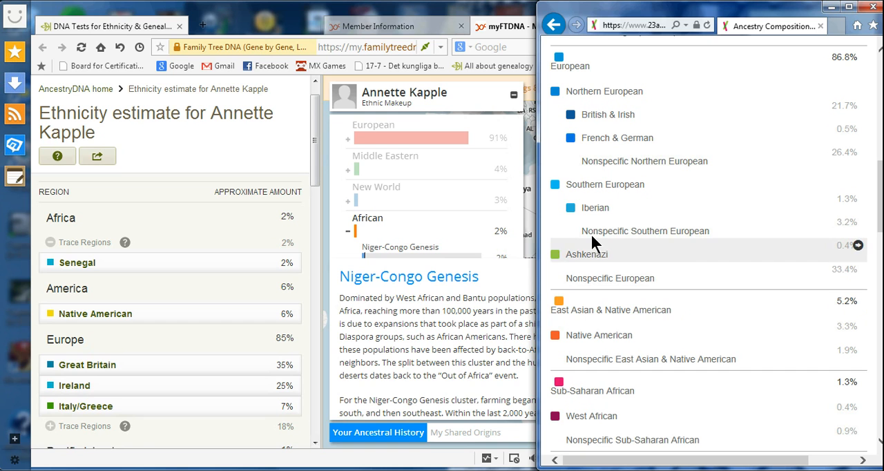
mouse_move(595, 214)
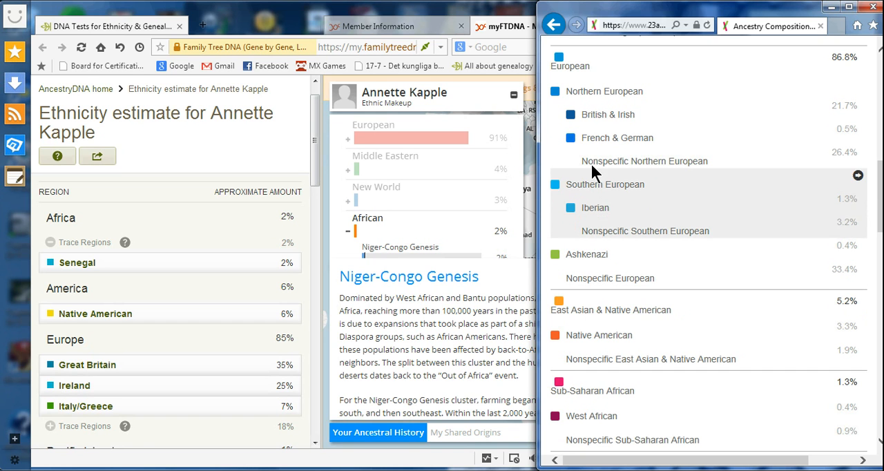
mouse_move(596, 145)
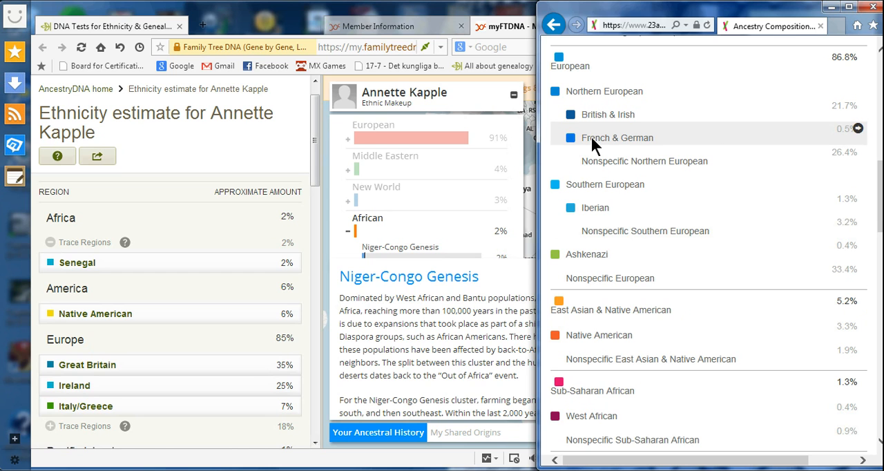
mouse_move(602, 143)
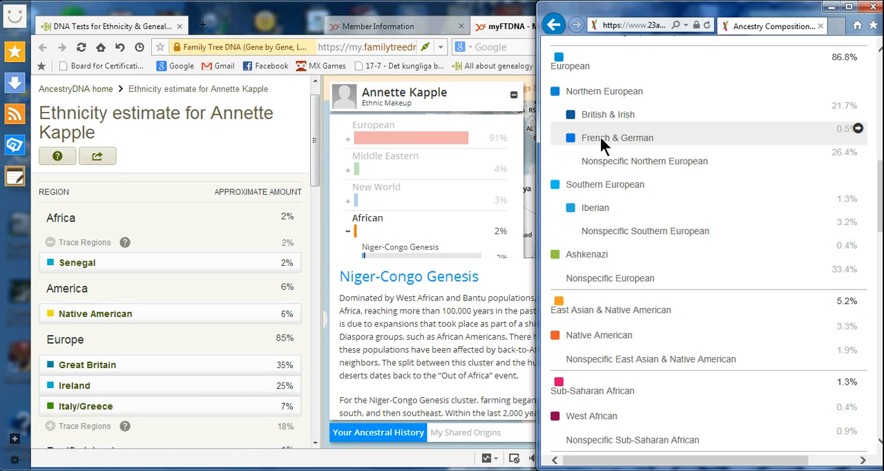
mouse_move(726, 149)
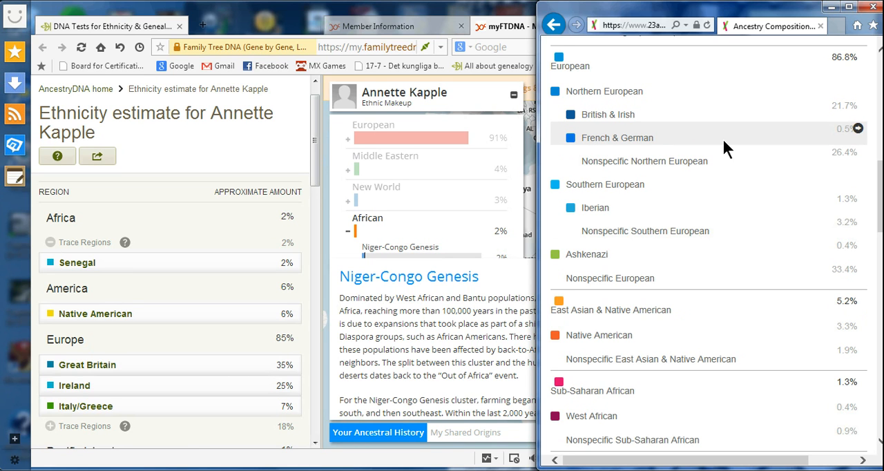
mouse_move(651, 149)
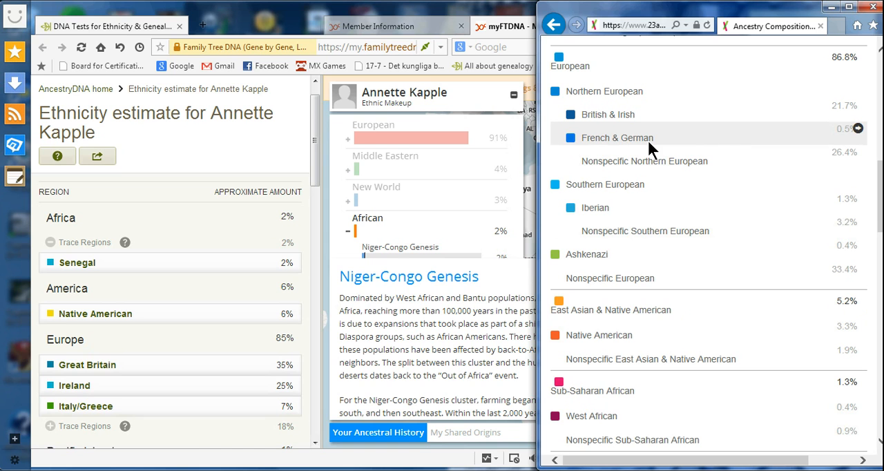
mouse_move(569, 171)
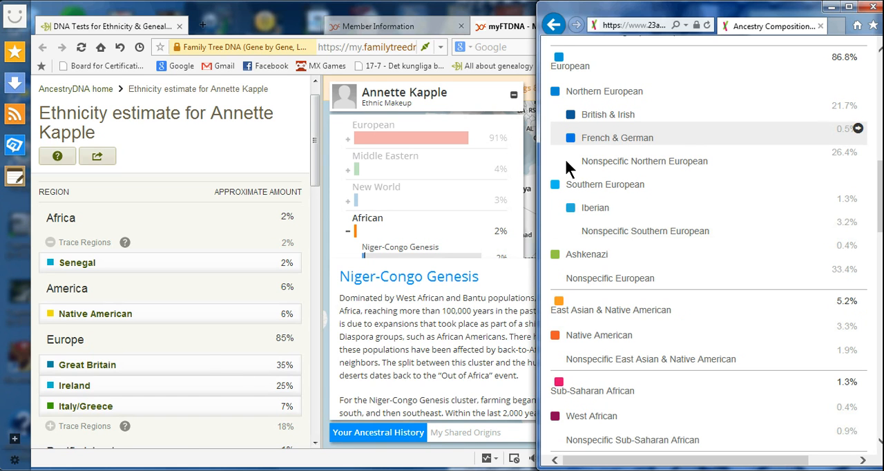
mouse_move(319, 451)
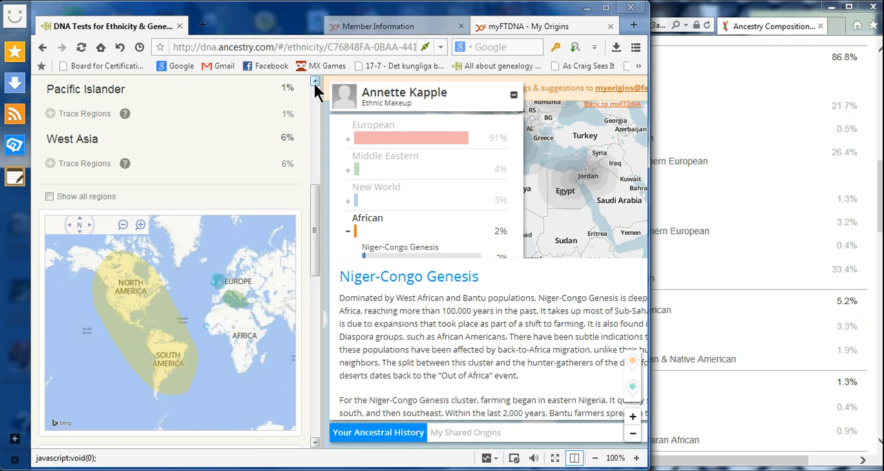
scroll(up, 3)
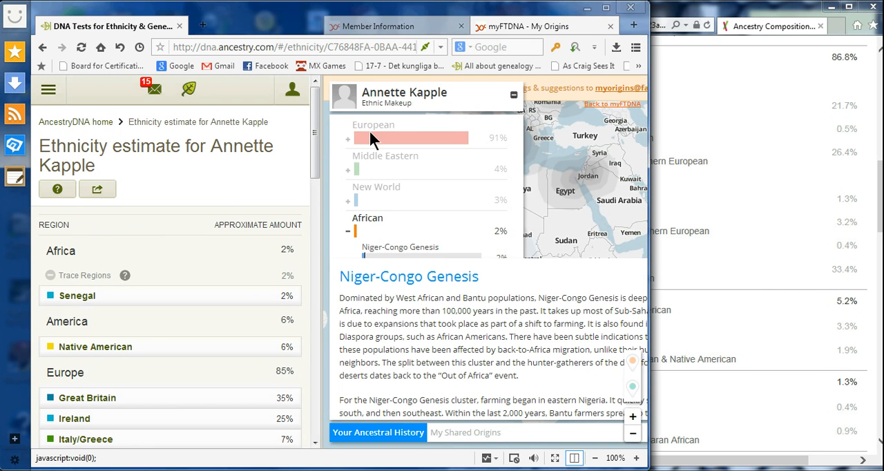
mouse_move(621, 221)
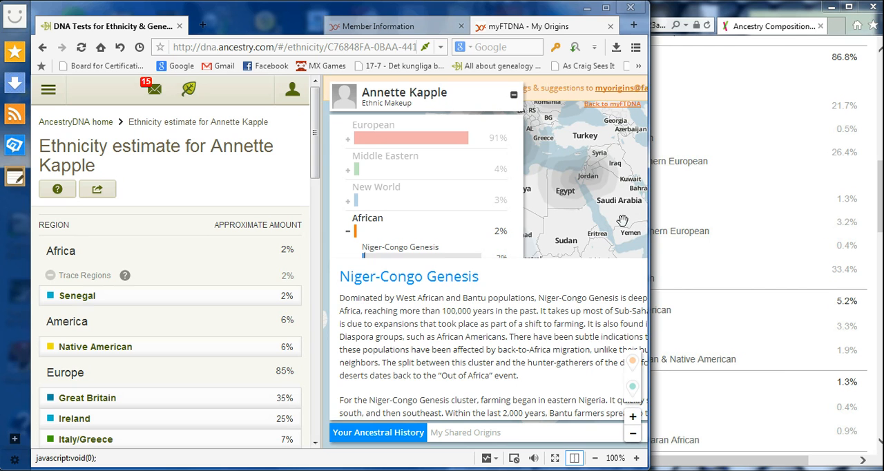
mouse_move(461, 221)
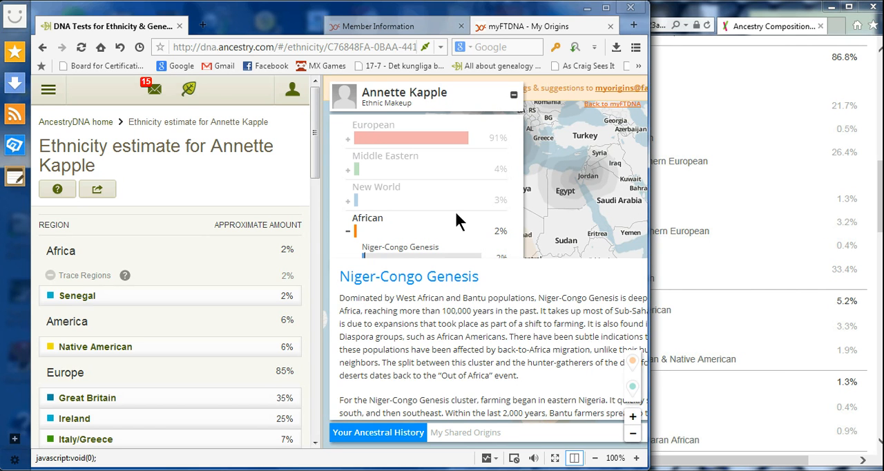
mouse_move(457, 174)
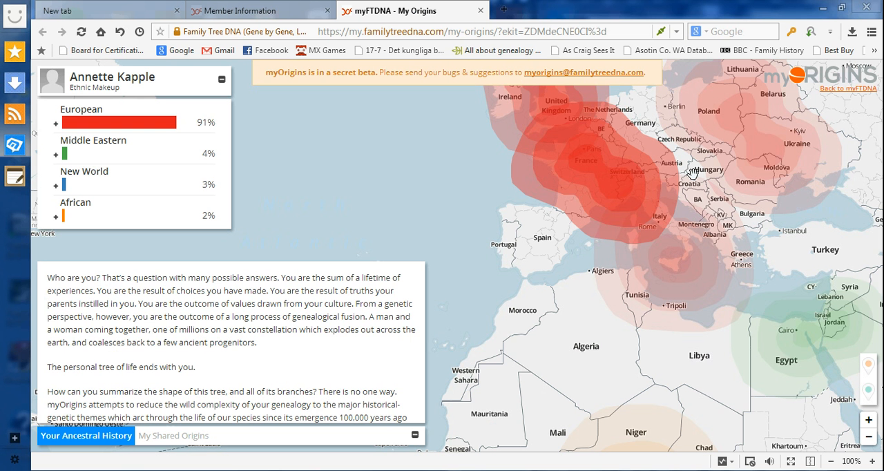
mouse_move(687, 172)
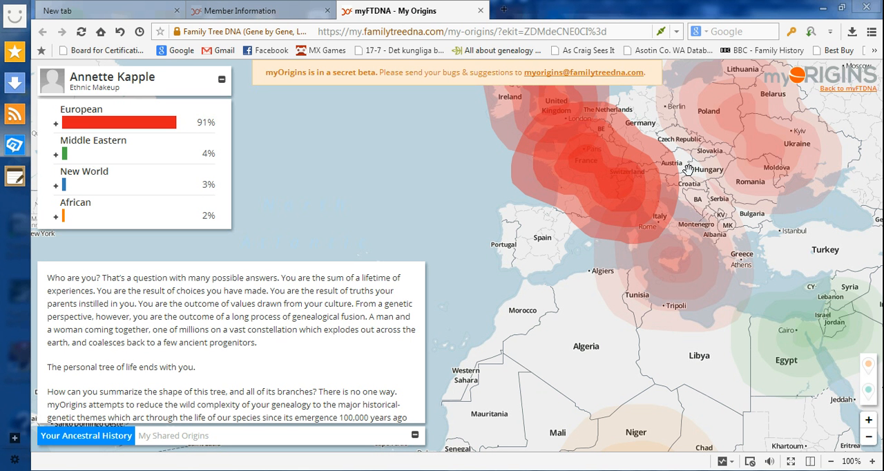
mouse_move(693, 171)
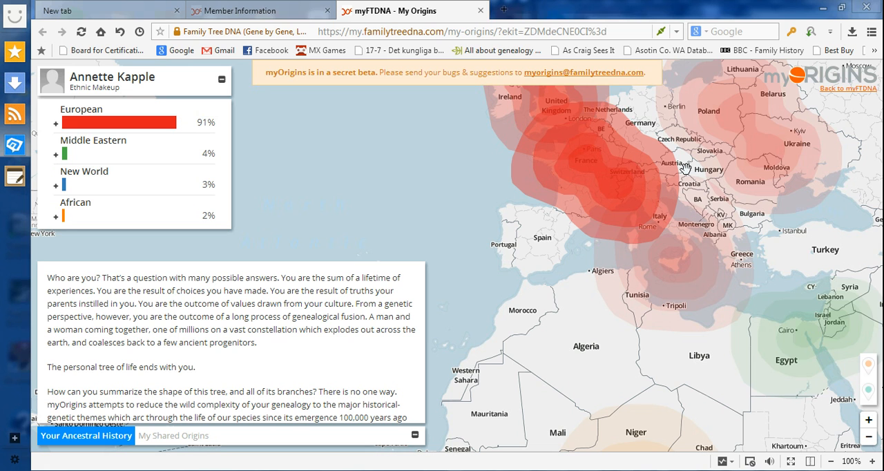
mouse_move(690, 173)
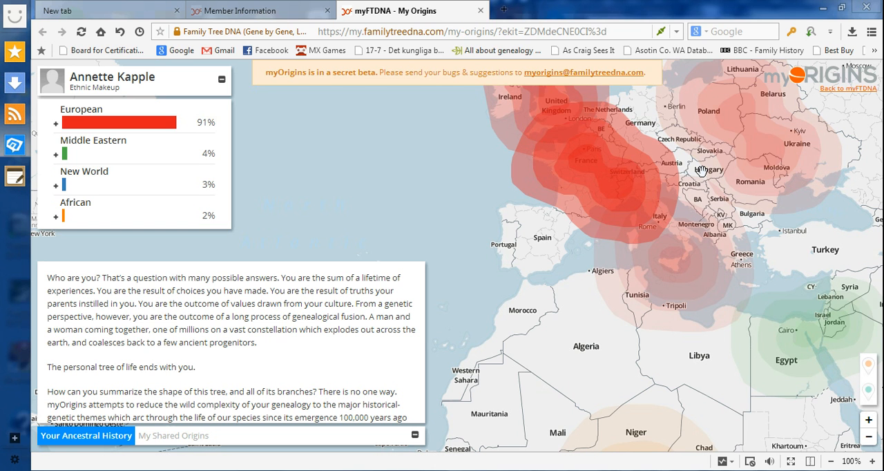
mouse_move(701, 190)
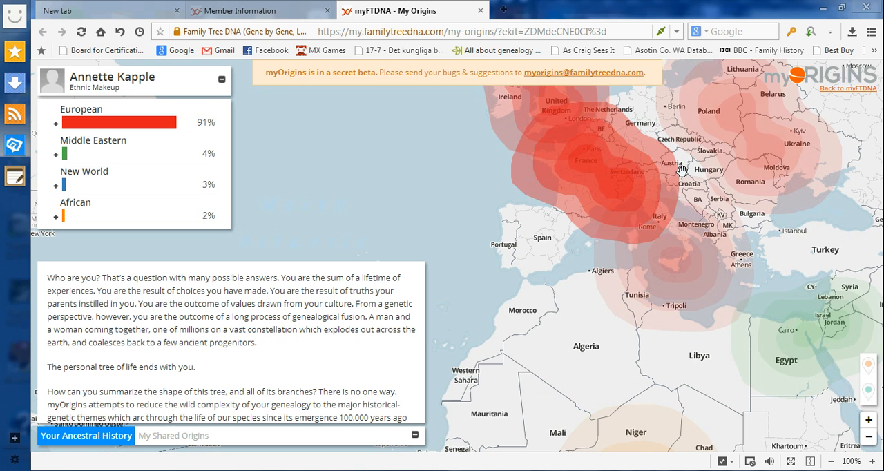
mouse_move(535, 249)
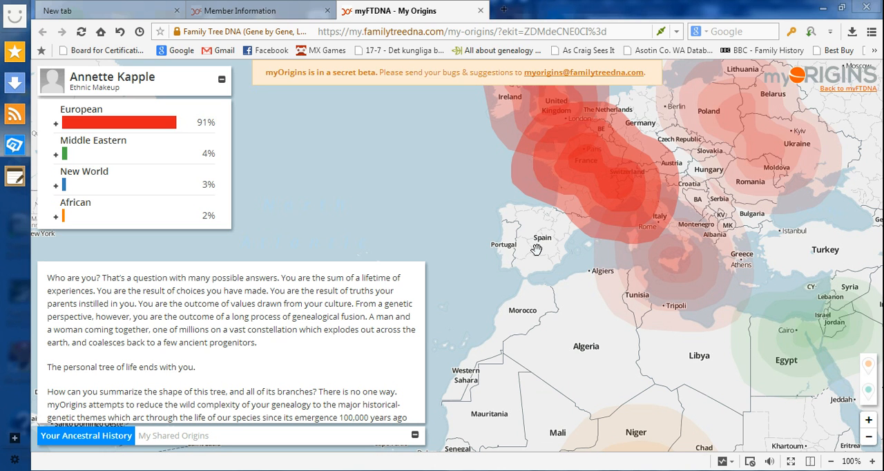
mouse_move(544, 249)
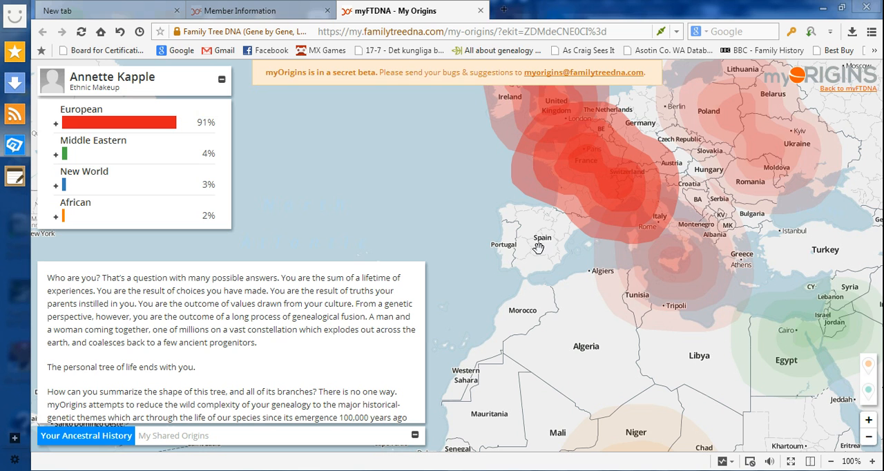
mouse_move(539, 243)
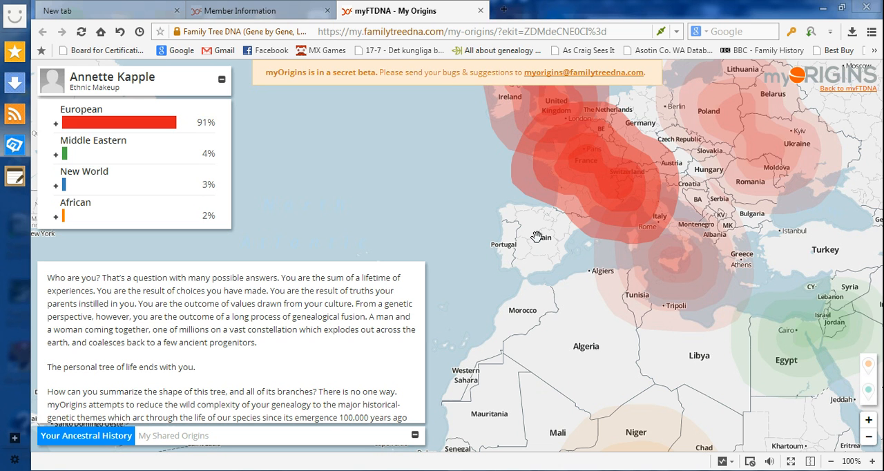
mouse_move(569, 261)
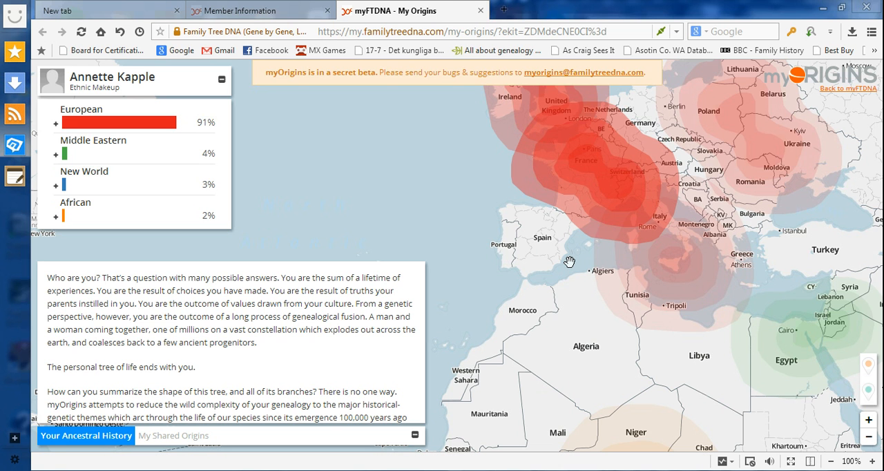
mouse_move(554, 254)
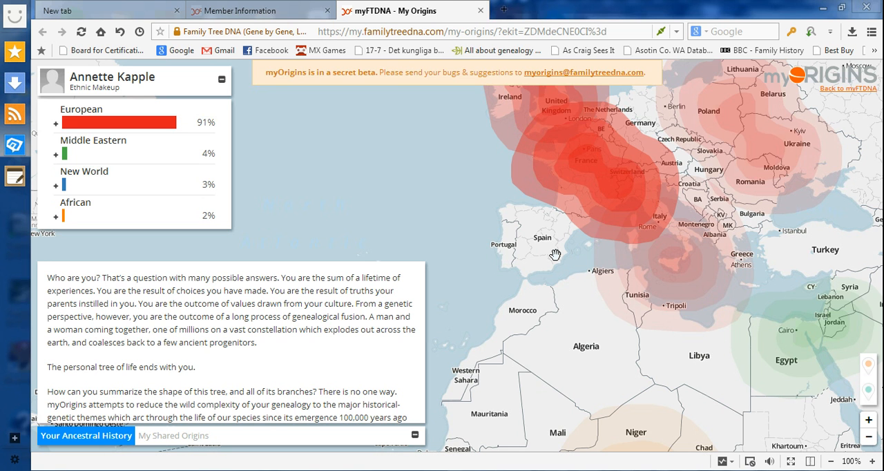
mouse_move(555, 263)
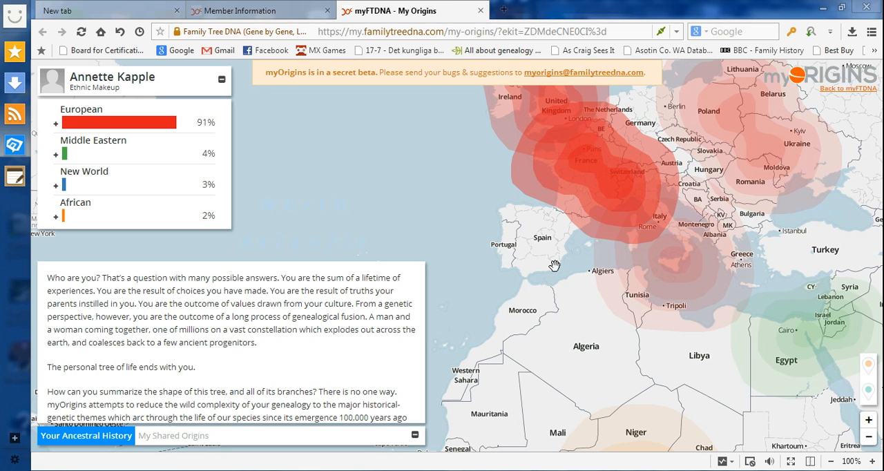
mouse_move(541, 246)
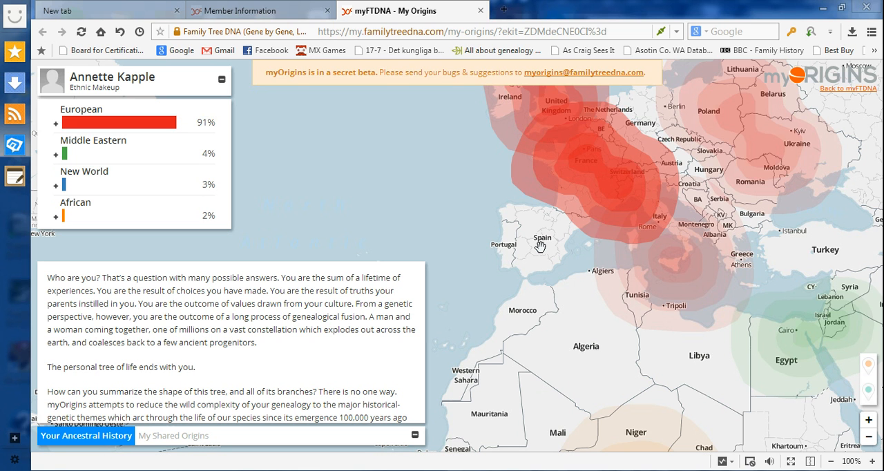
mouse_move(519, 247)
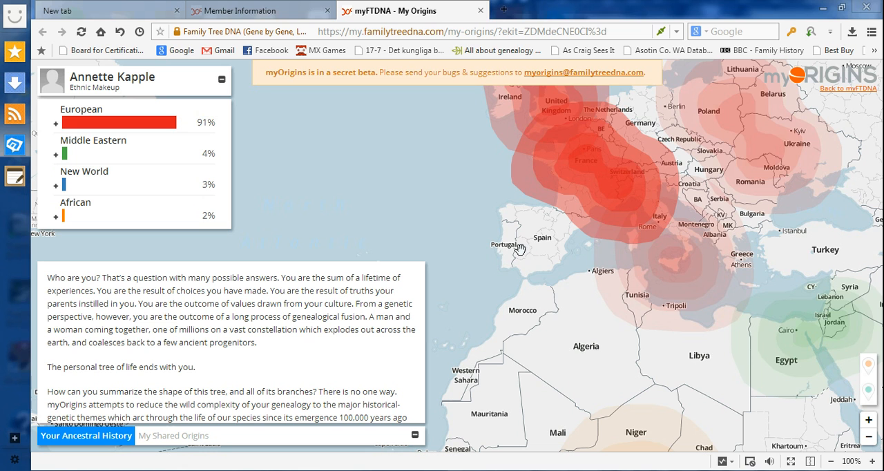
mouse_move(563, 246)
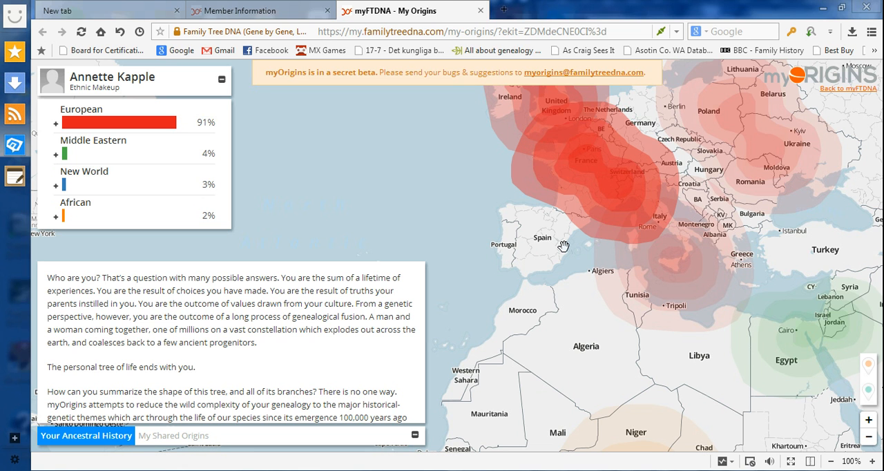
mouse_move(498, 196)
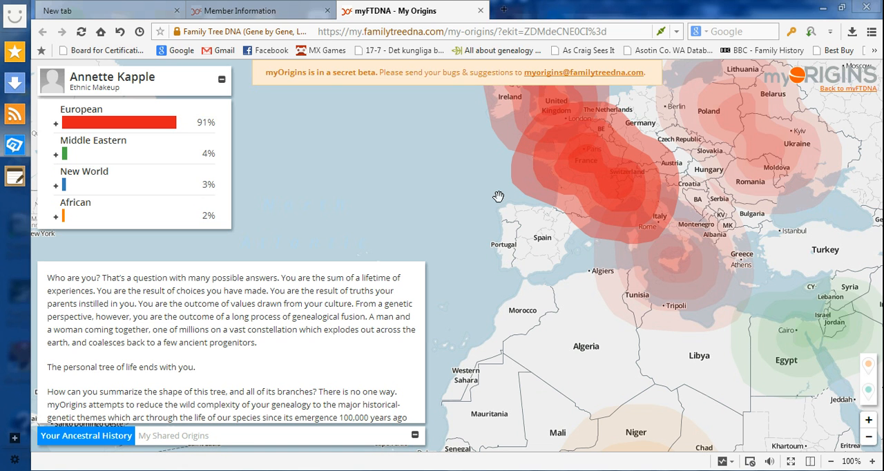
mouse_move(527, 235)
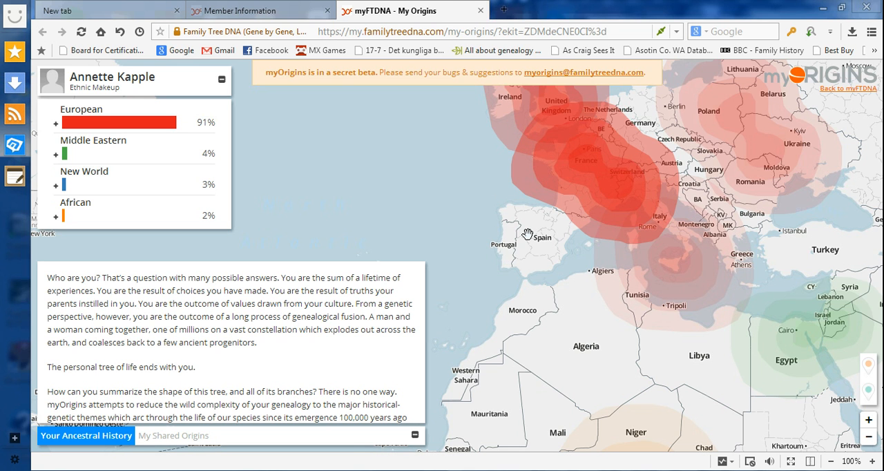
mouse_move(543, 258)
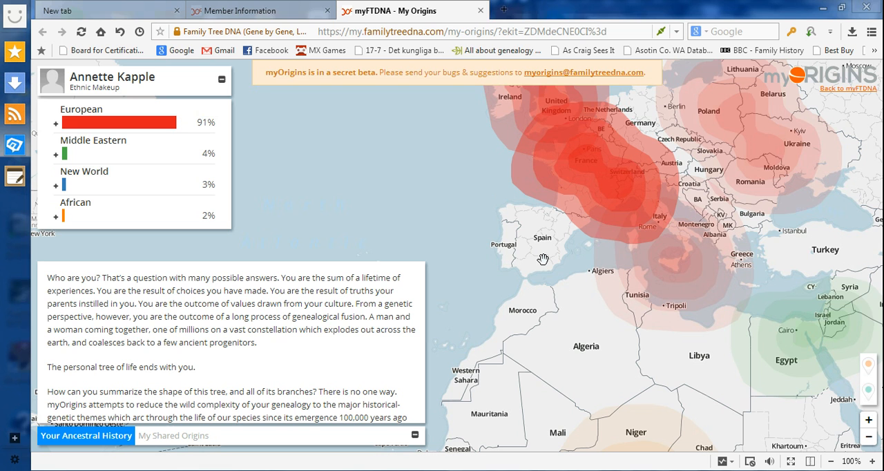
mouse_move(559, 254)
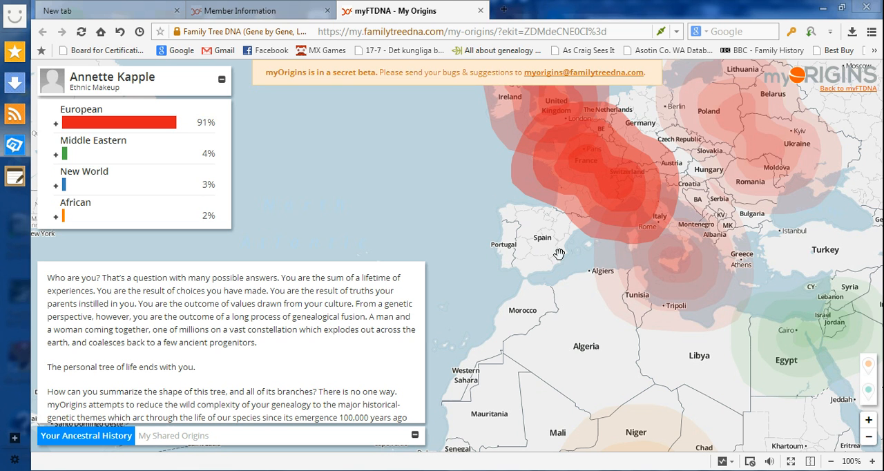
mouse_move(542, 229)
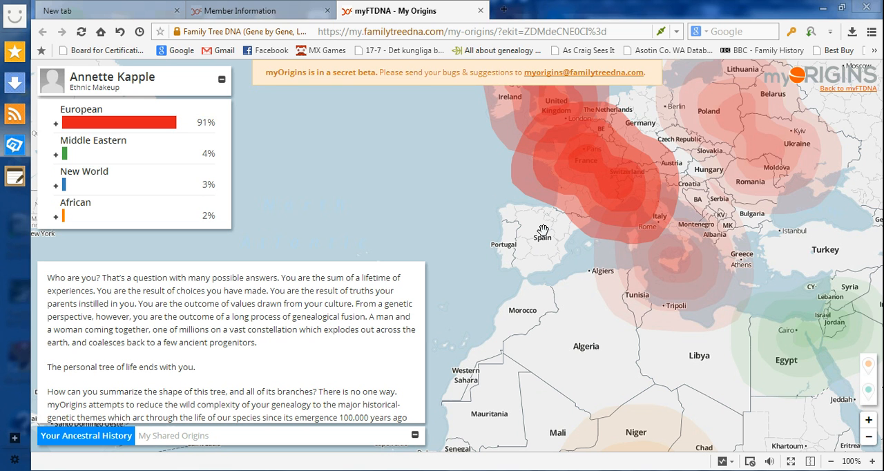
mouse_move(530, 243)
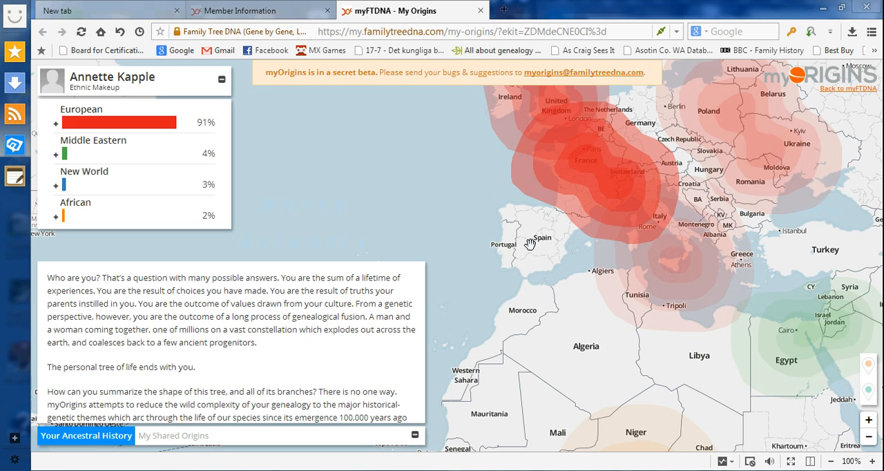
mouse_move(529, 232)
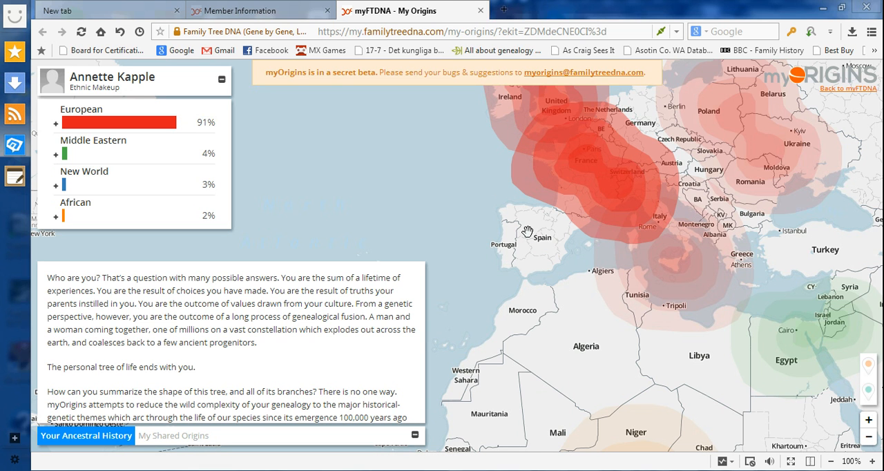
mouse_move(539, 240)
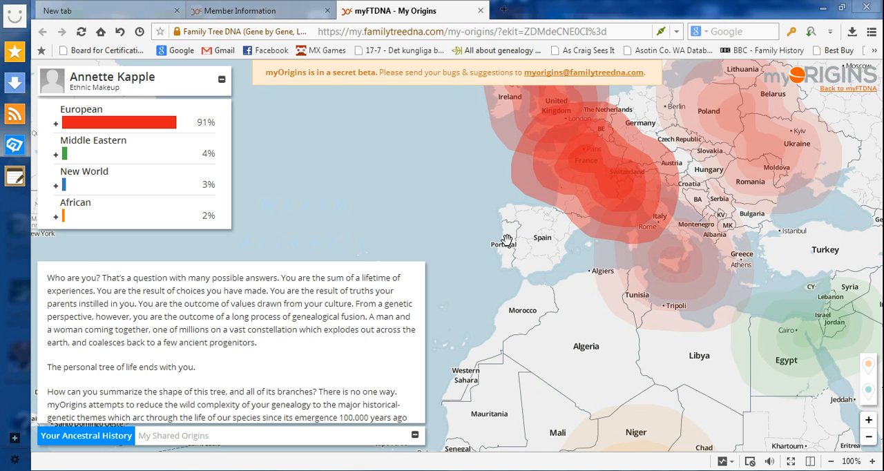
mouse_move(526, 238)
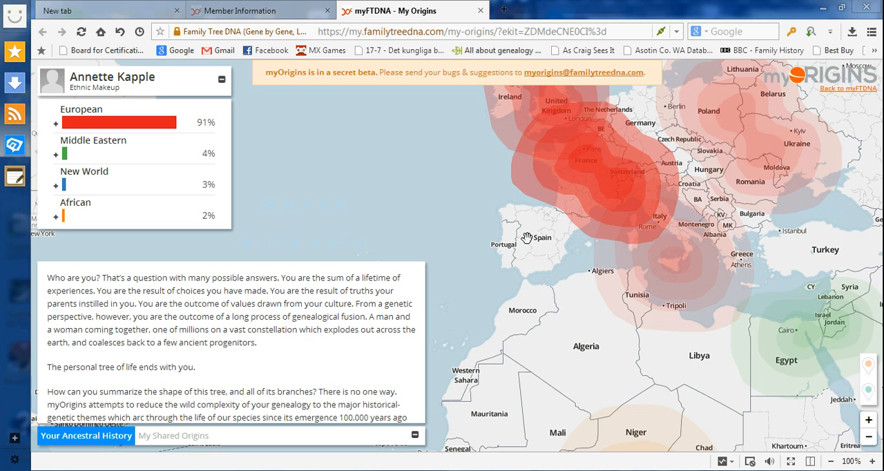
mouse_move(517, 232)
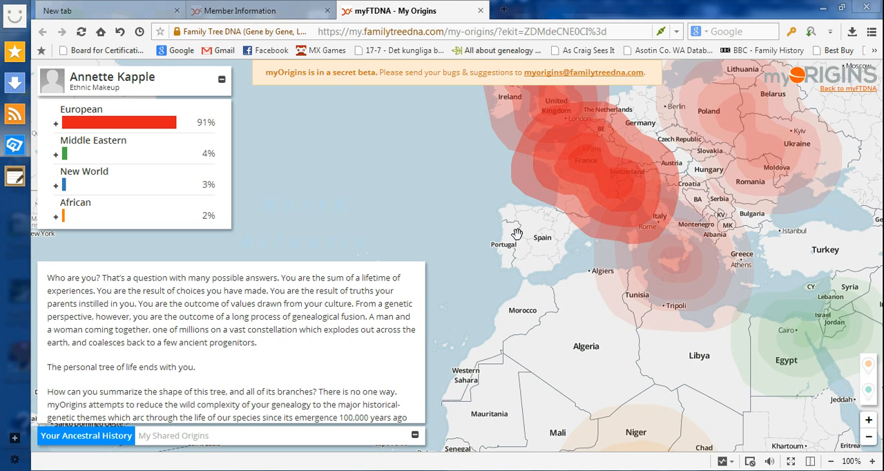
mouse_move(524, 235)
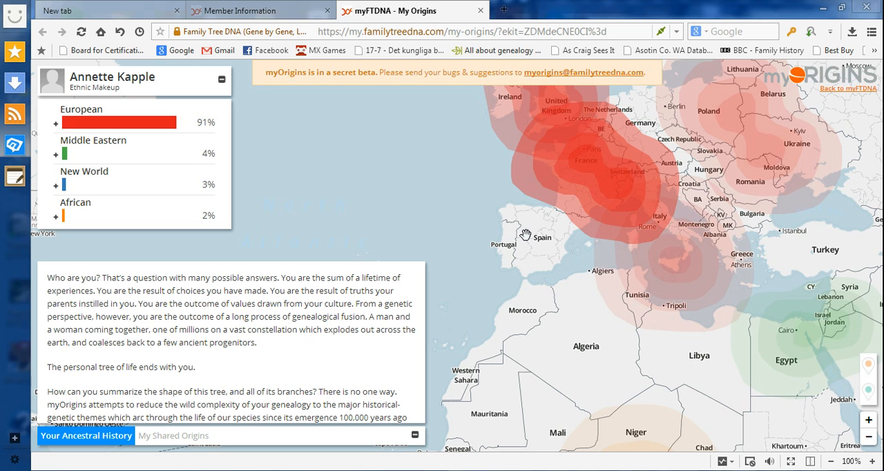
mouse_move(552, 251)
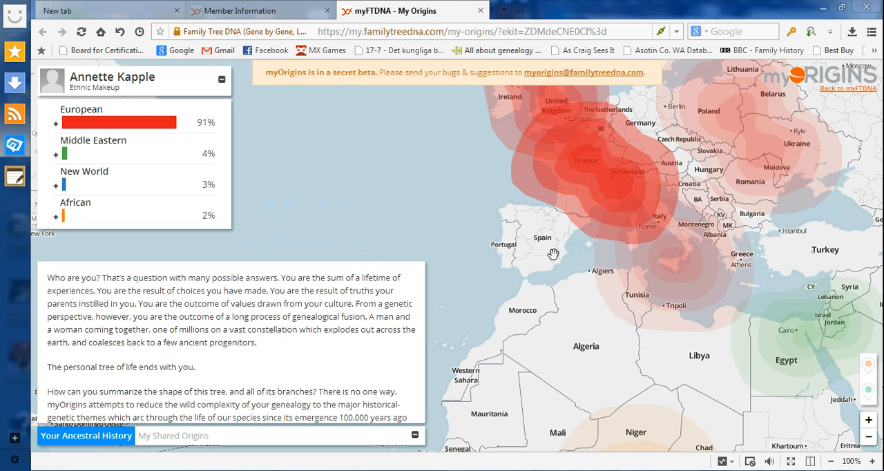
mouse_move(556, 254)
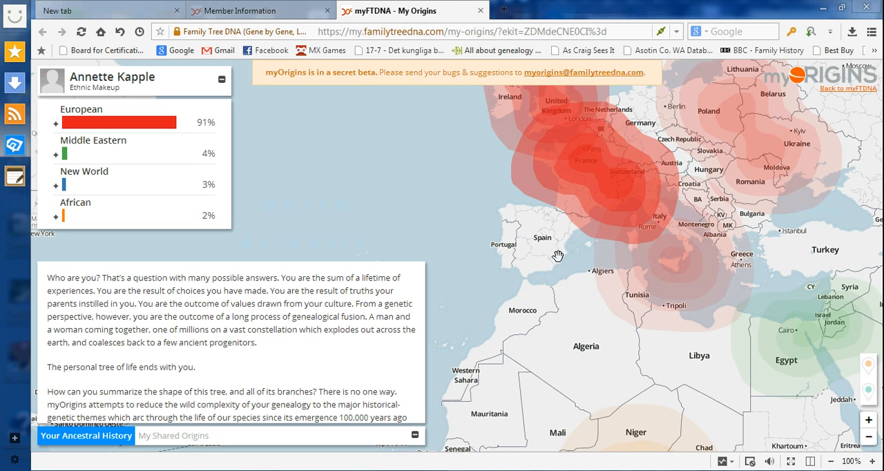
mouse_move(541, 226)
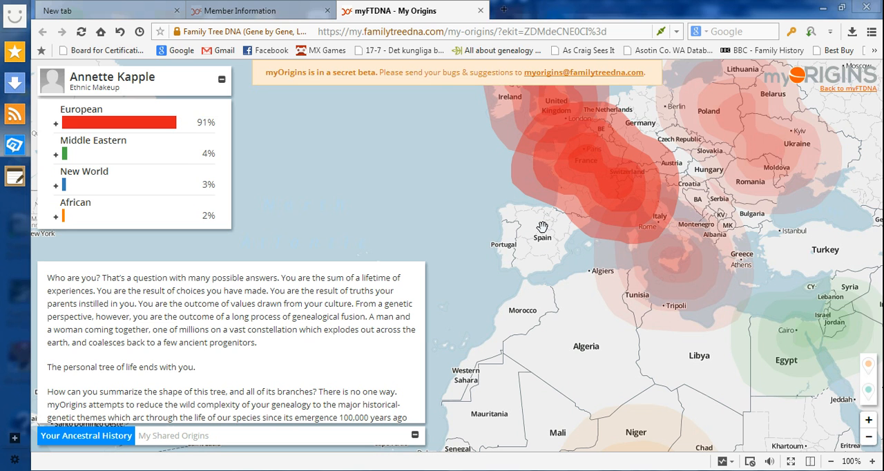
mouse_move(541, 243)
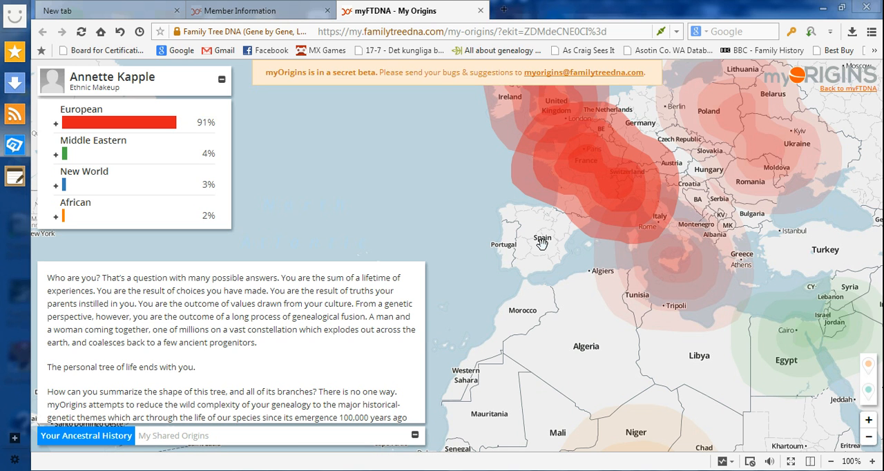
mouse_move(571, 251)
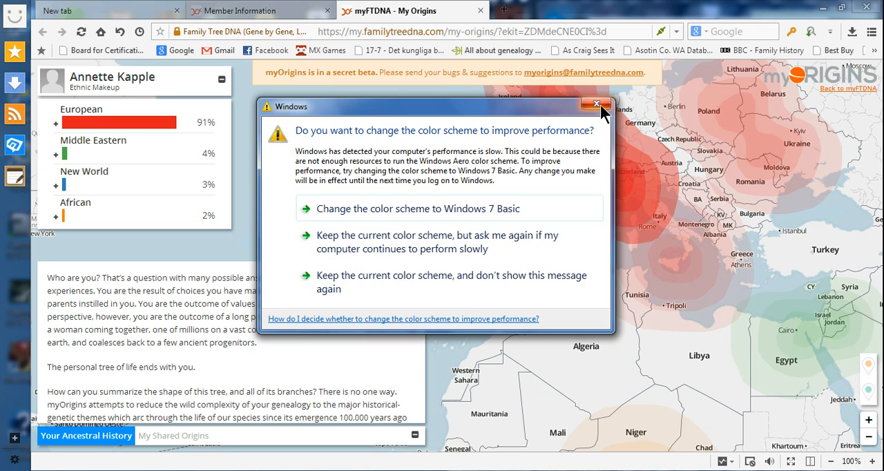
Dismiss the Windows colour scheme performance prompt.
click(597, 102)
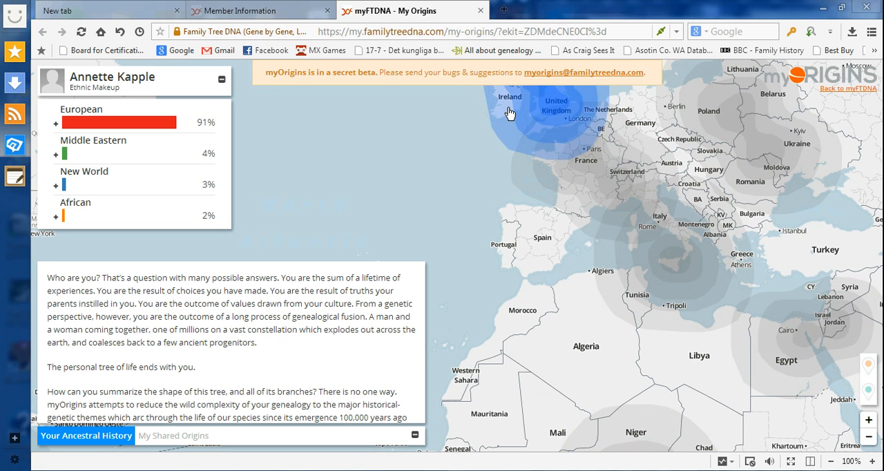
mouse_move(575, 102)
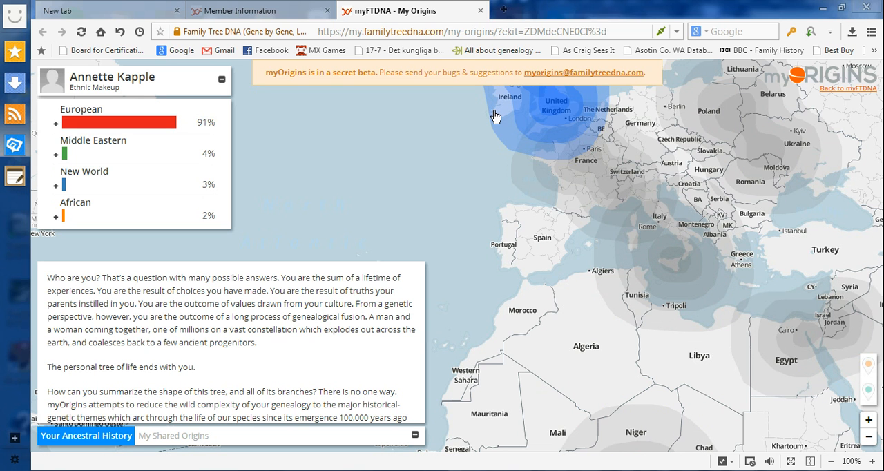
mouse_move(533, 137)
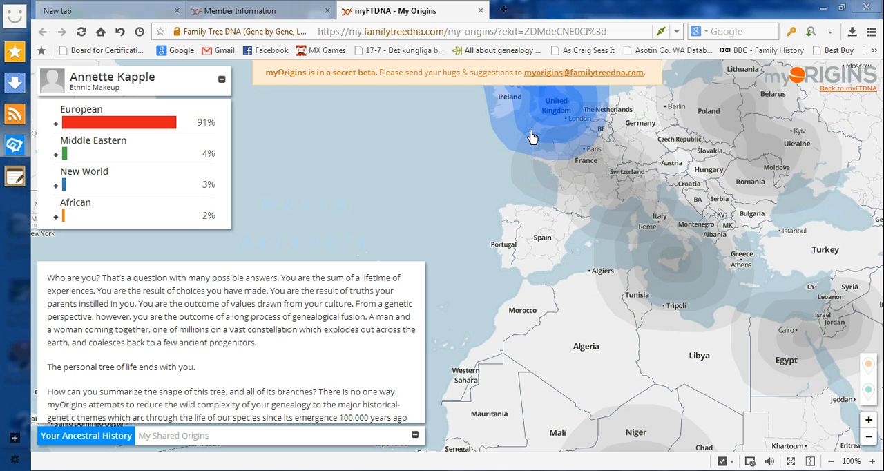
mouse_move(577, 133)
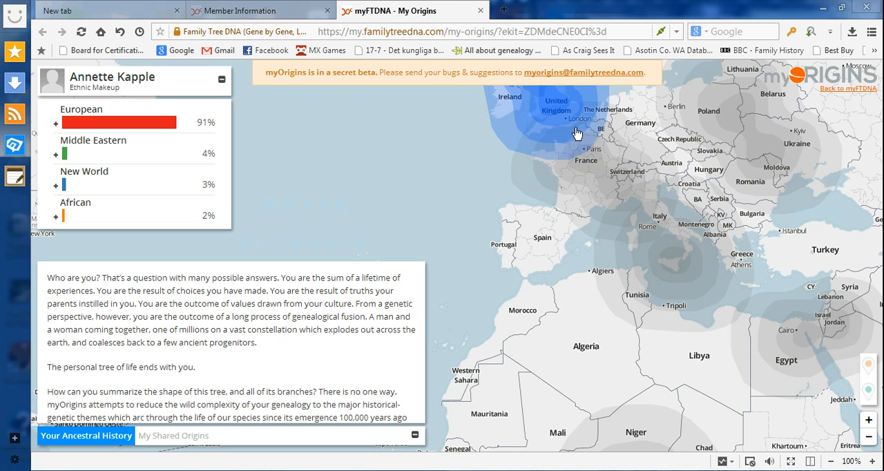
mouse_move(596, 141)
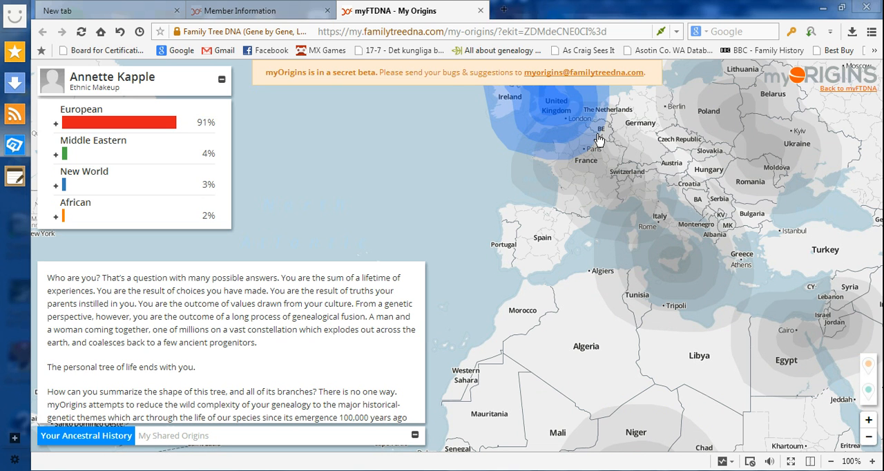
mouse_move(555, 157)
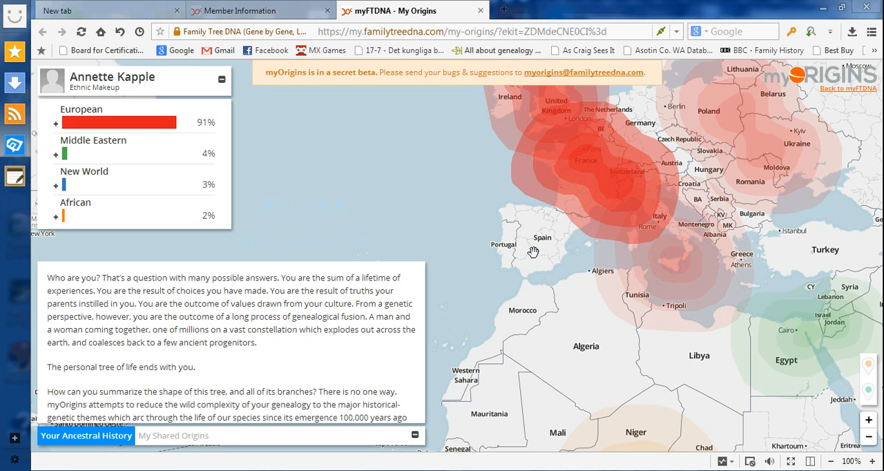
mouse_move(512, 252)
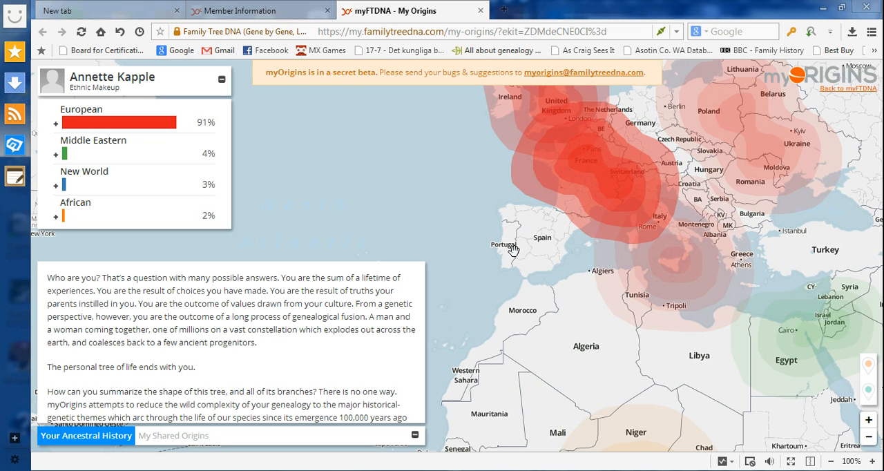
mouse_move(533, 229)
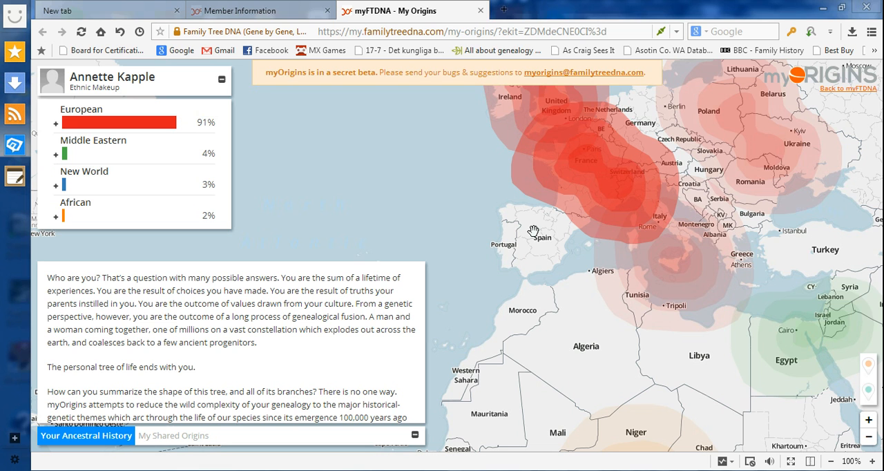
mouse_move(555, 243)
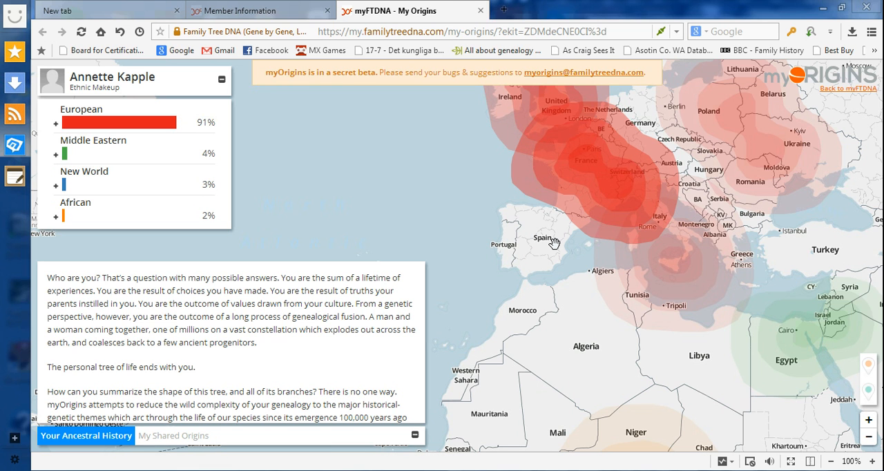
mouse_move(685, 160)
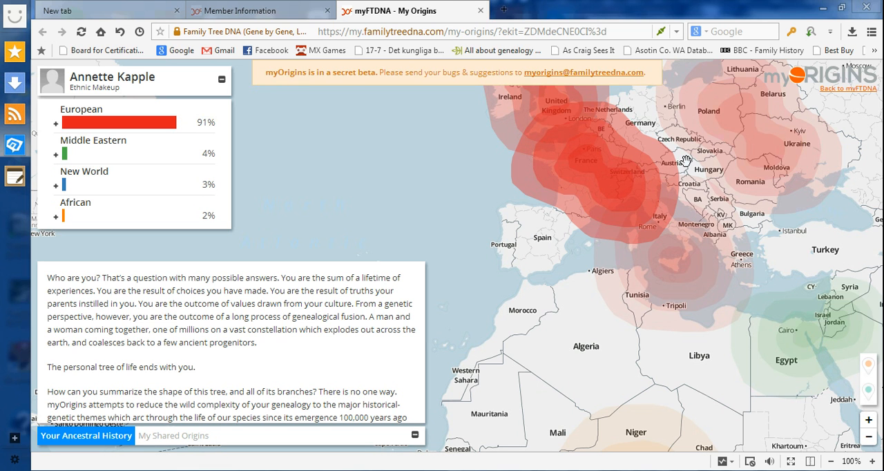